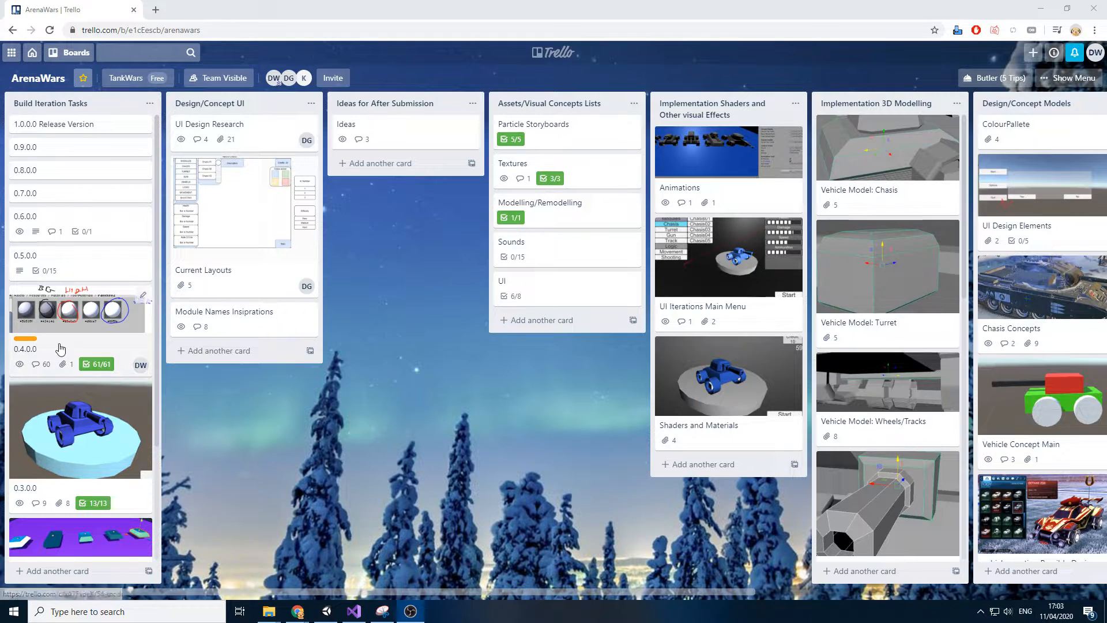
mouse_move(106, 364)
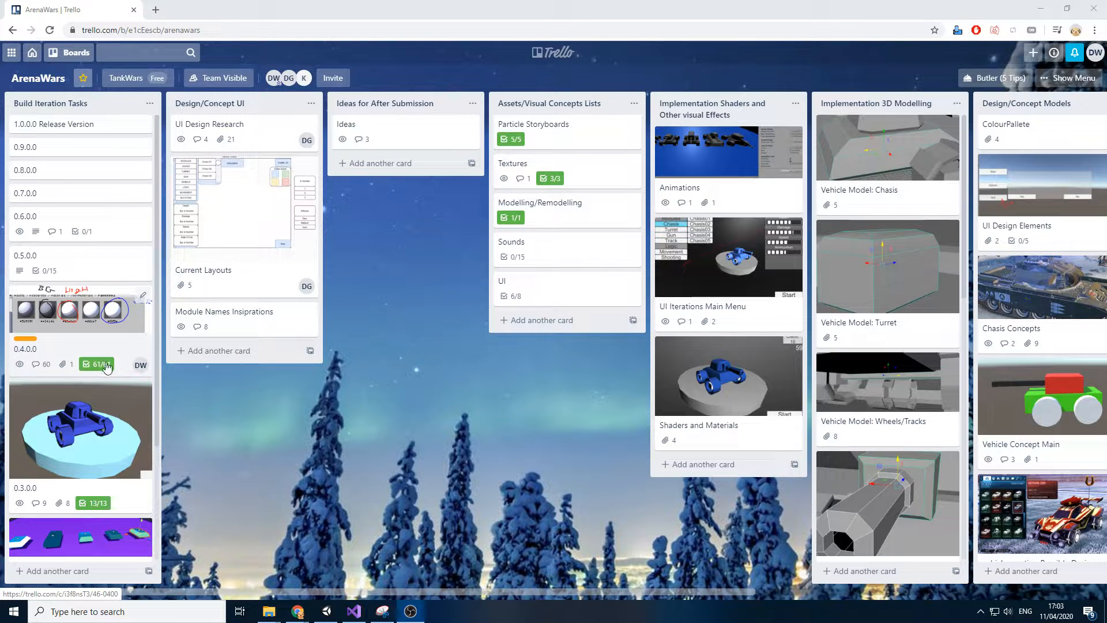
- Open the 0.4.0.0 card and scroll through its build checklist
click(75, 349)
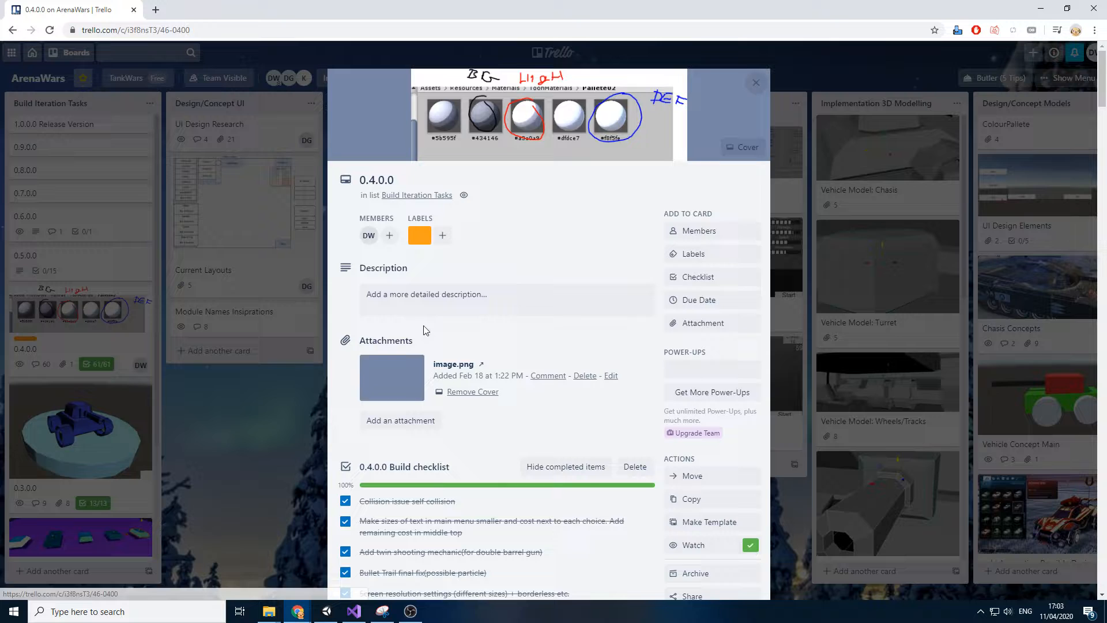
scroll(down, 3)
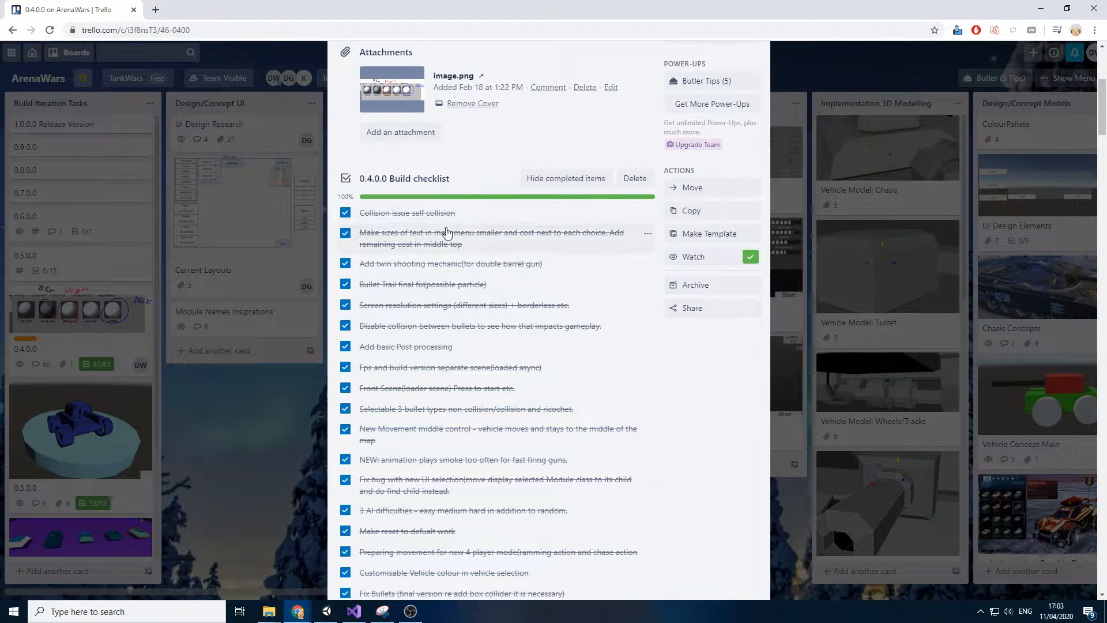
scroll(down, 3)
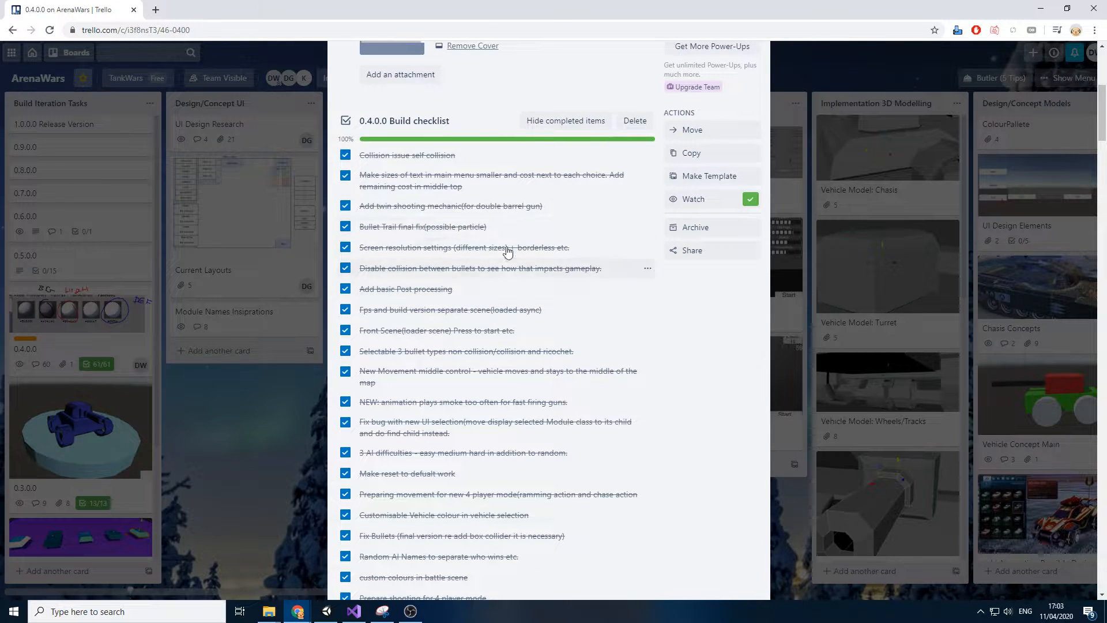
mouse_move(405, 276)
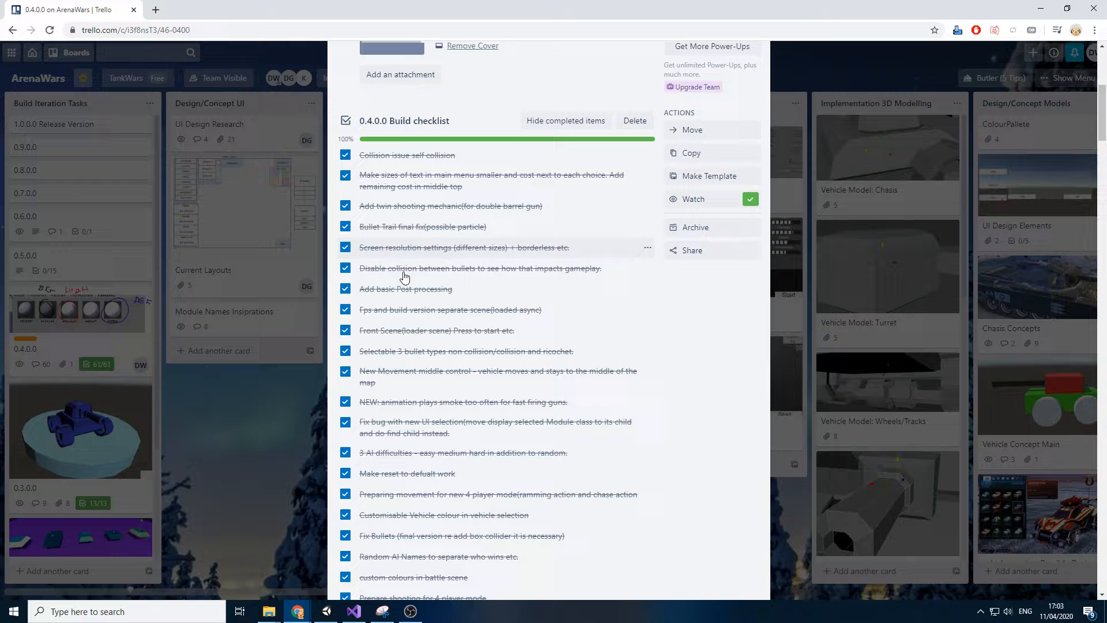
mouse_move(448, 239)
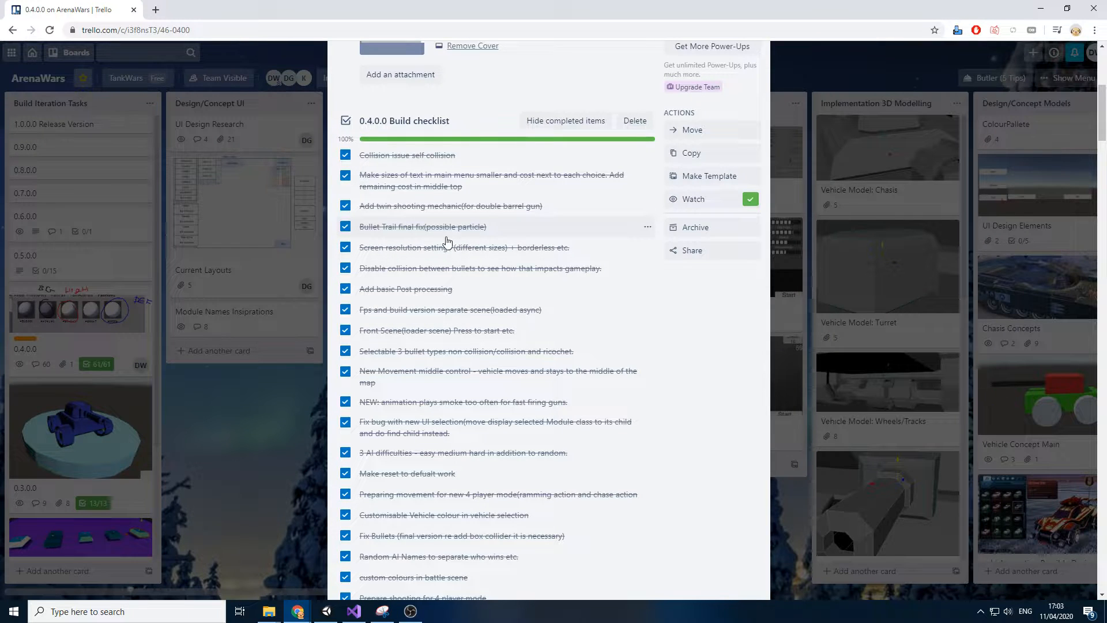
scroll(down, 3)
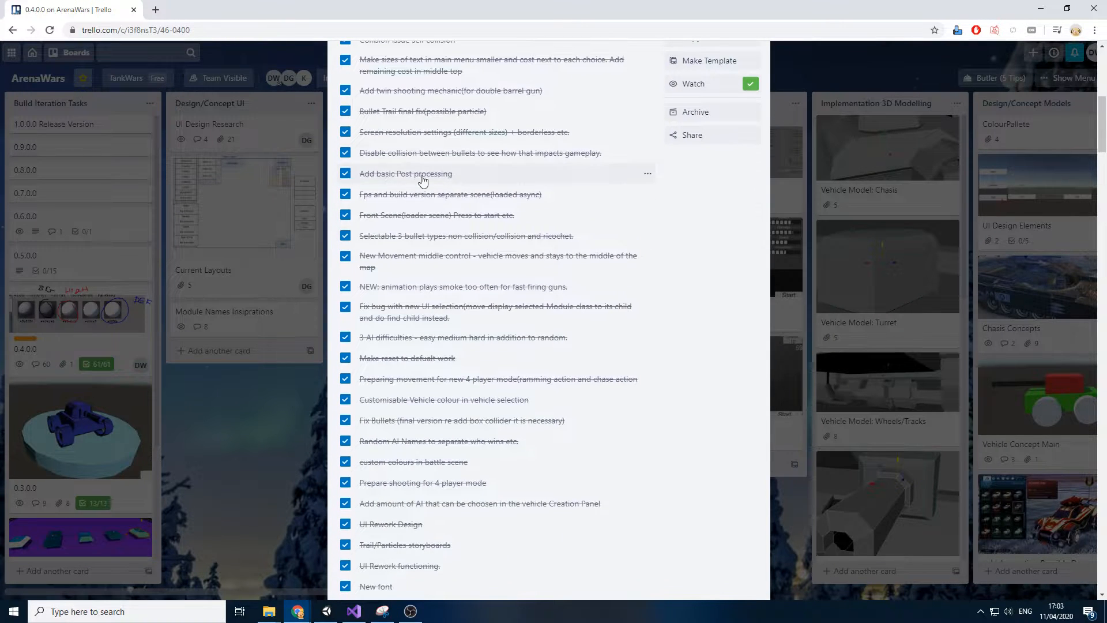
scroll(down, 3)
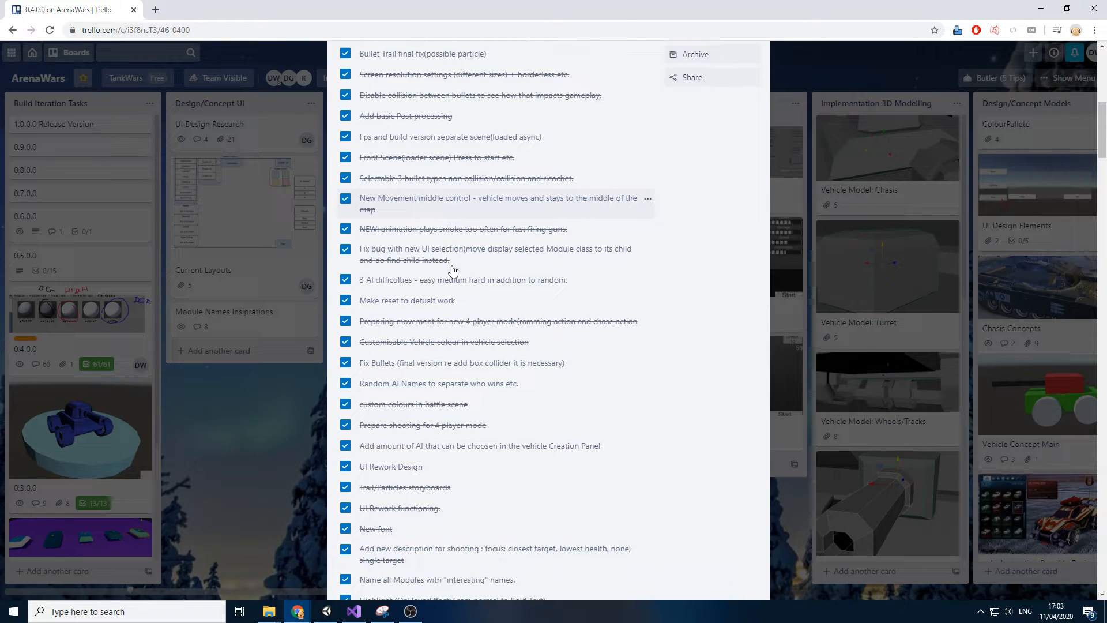
mouse_move(427, 237)
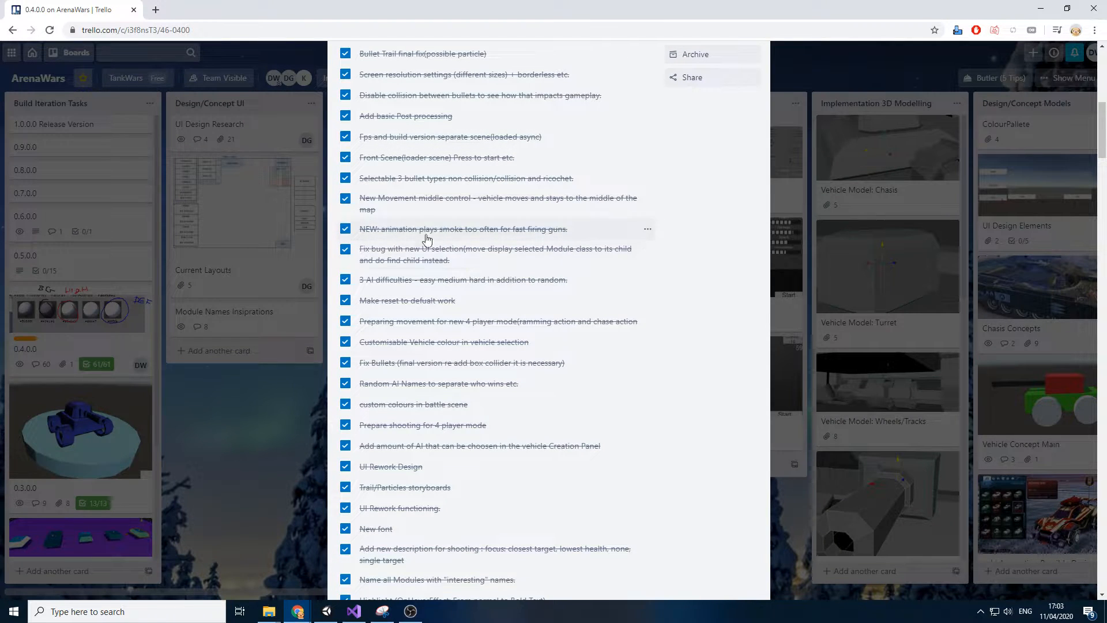
mouse_move(463, 209)
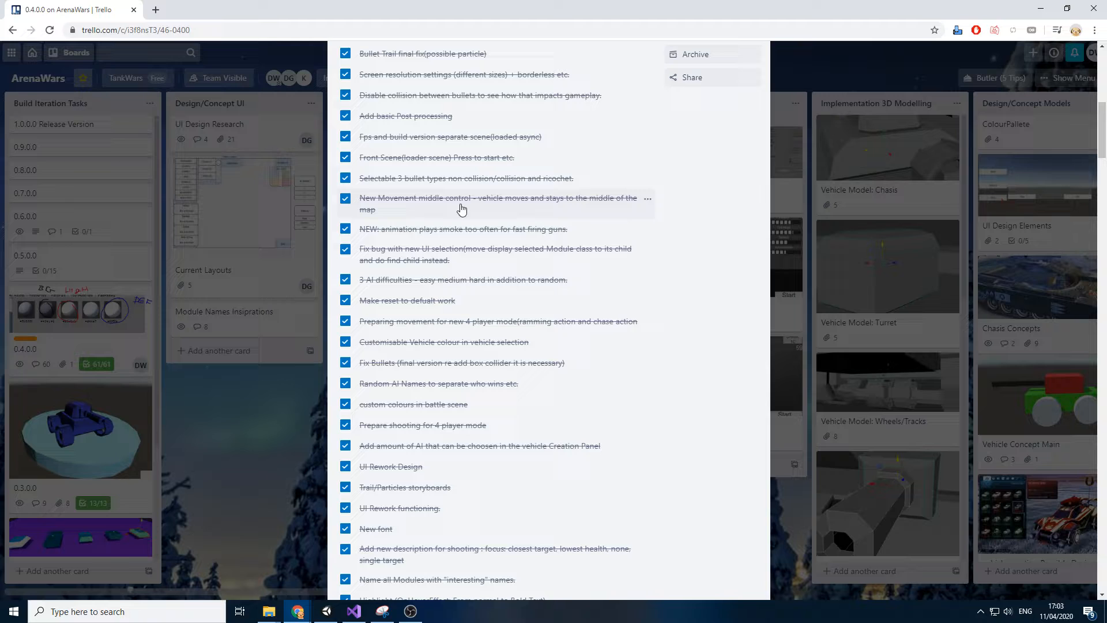
scroll(down, 3)
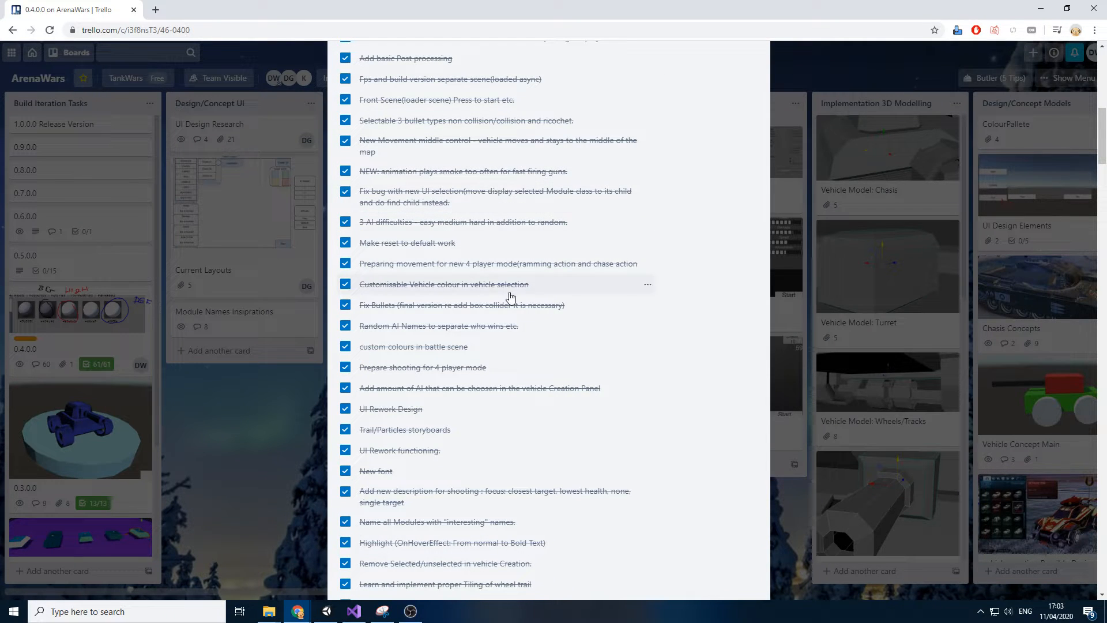
scroll(down, 3)
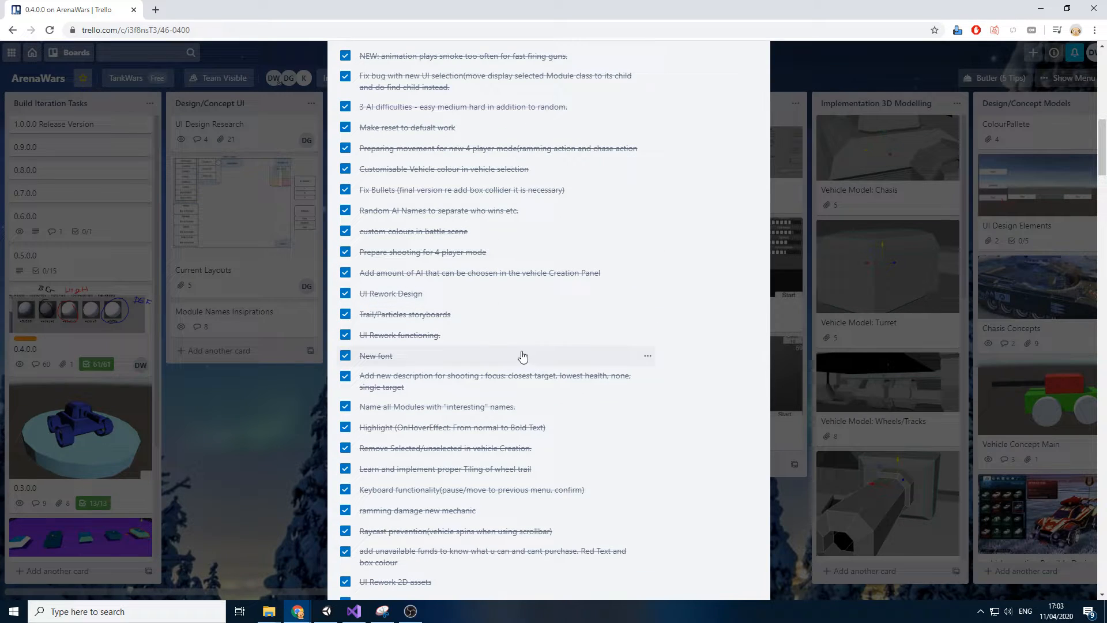
scroll(down, 3)
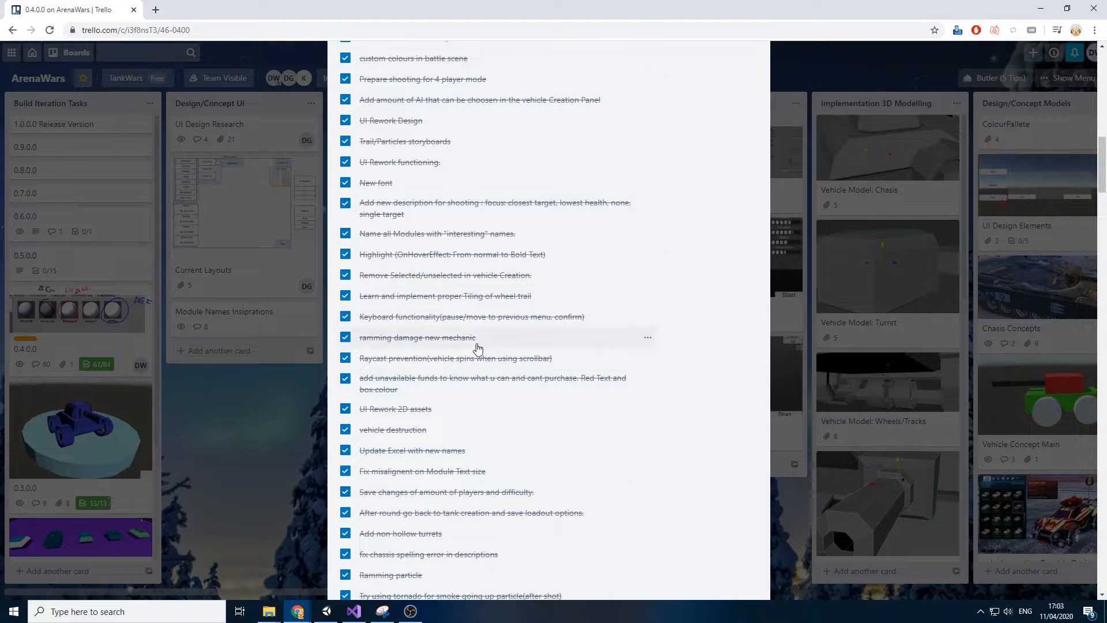
scroll(down, 3)
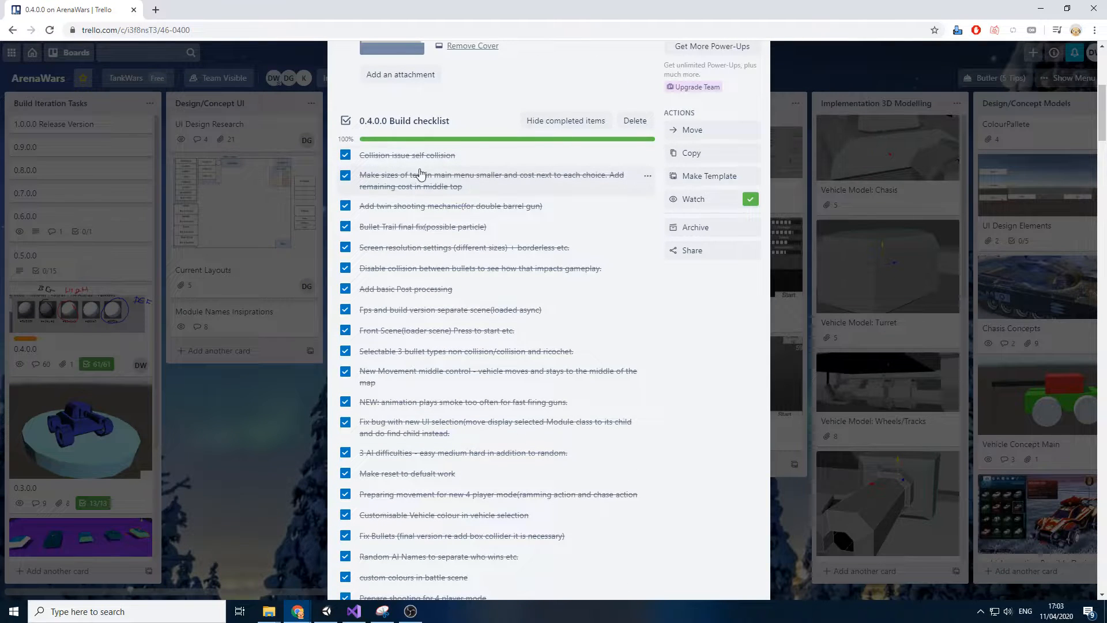
mouse_move(442, 231)
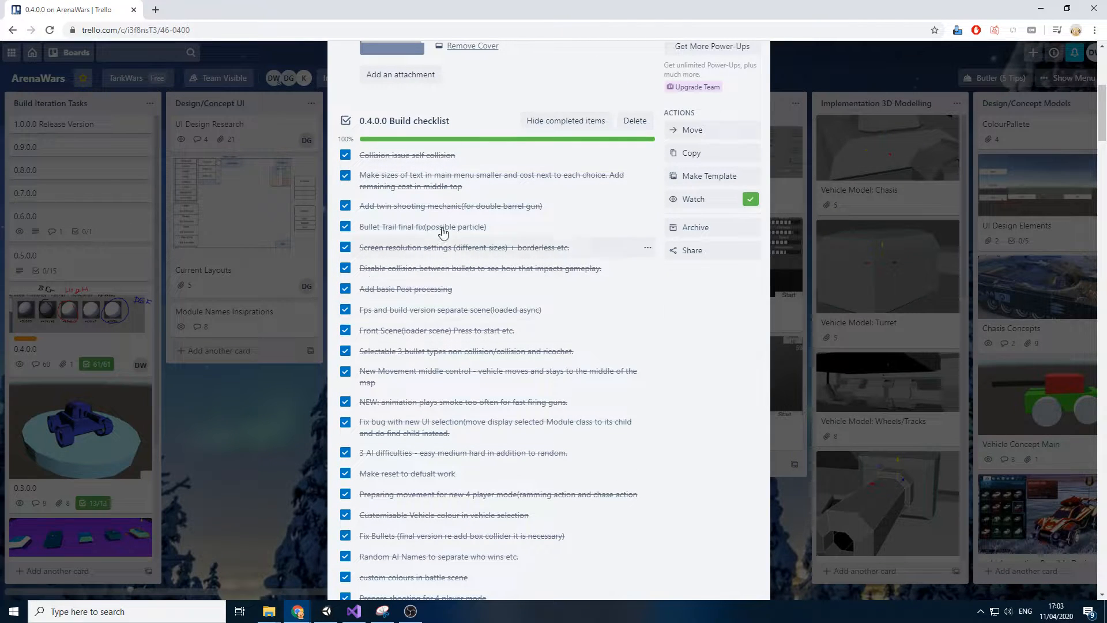
- Reach the end of the completed checklist and launch the 0.5.0.0 ArenaWars build
scroll(down, 3)
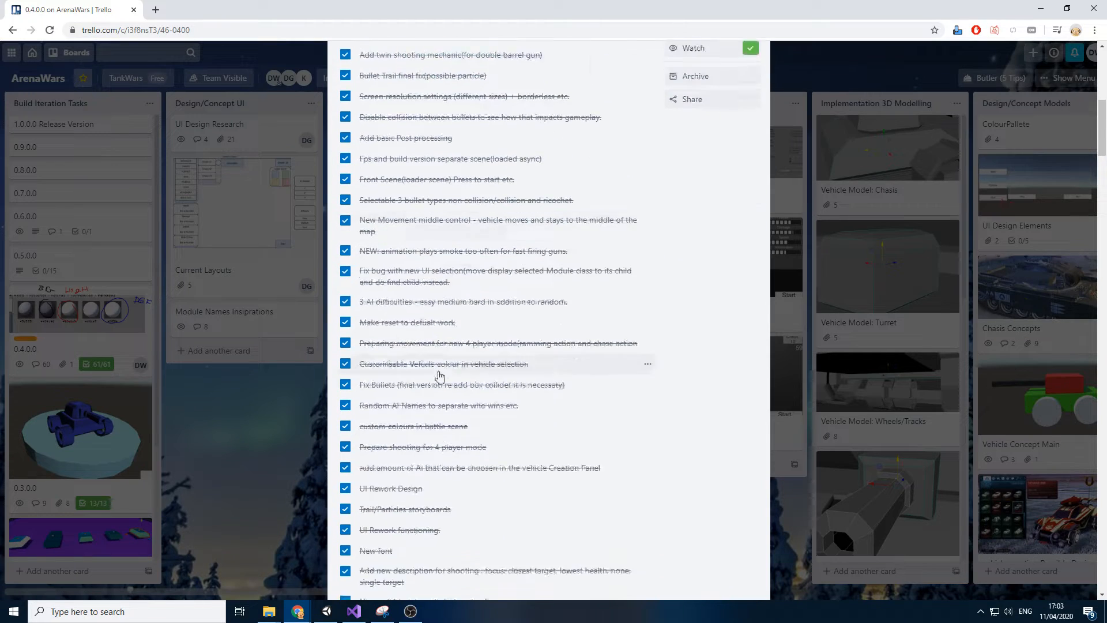
scroll(down, 3)
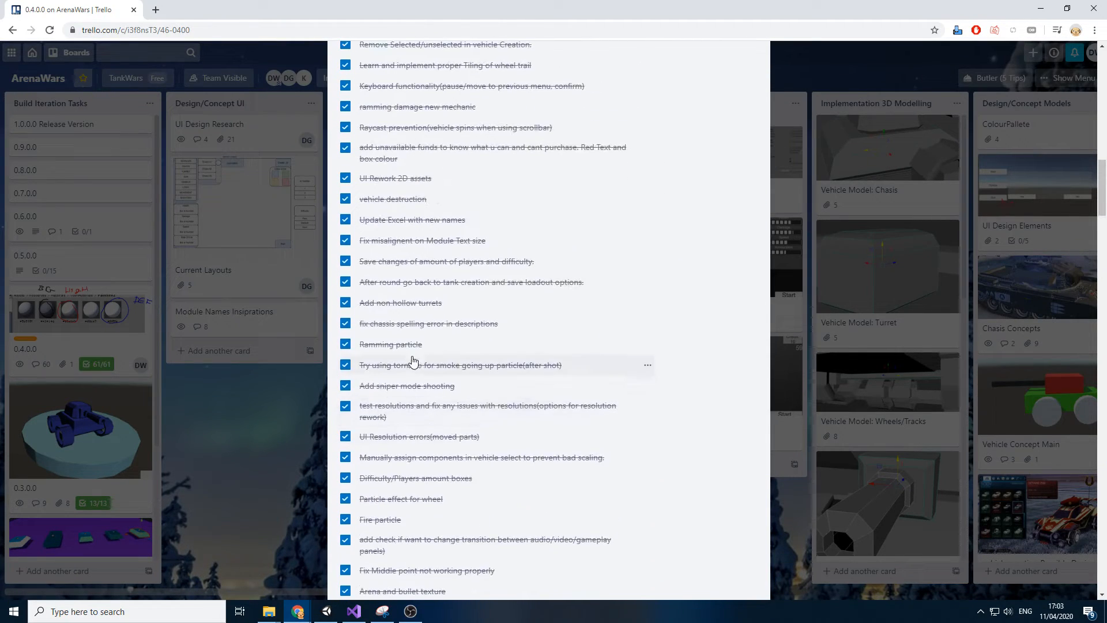
scroll(down, 3)
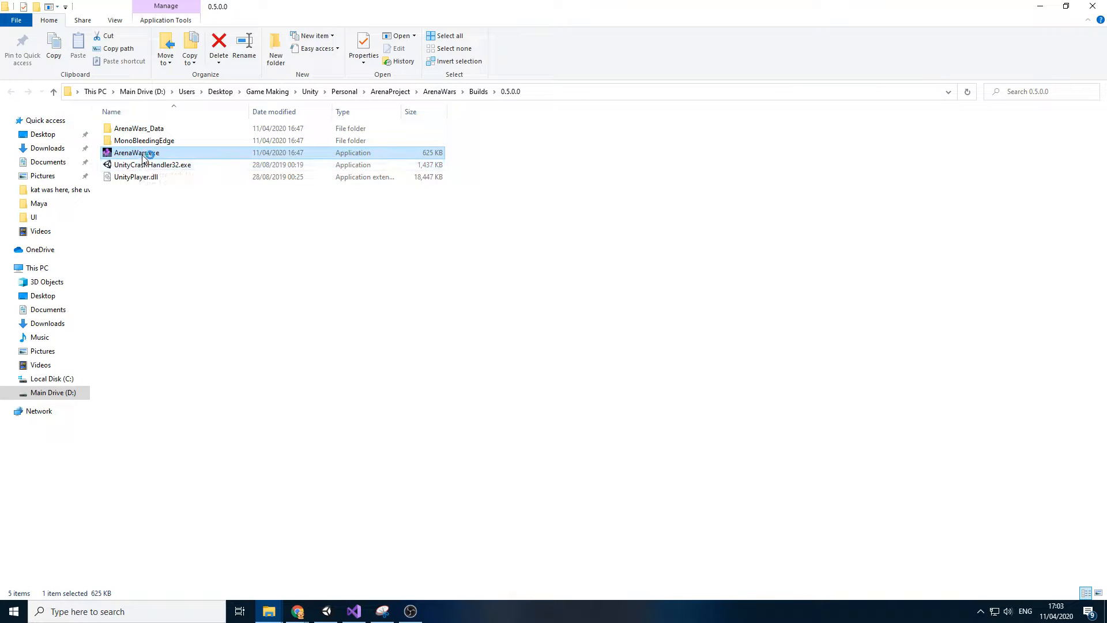
double_click(139, 153)
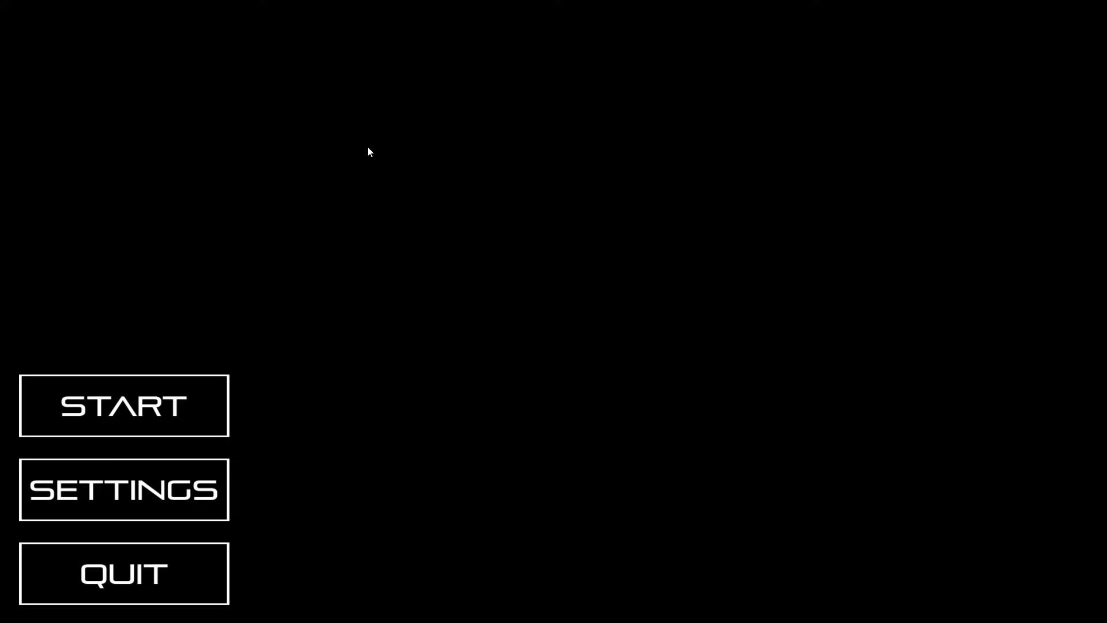
mouse_move(698, 166)
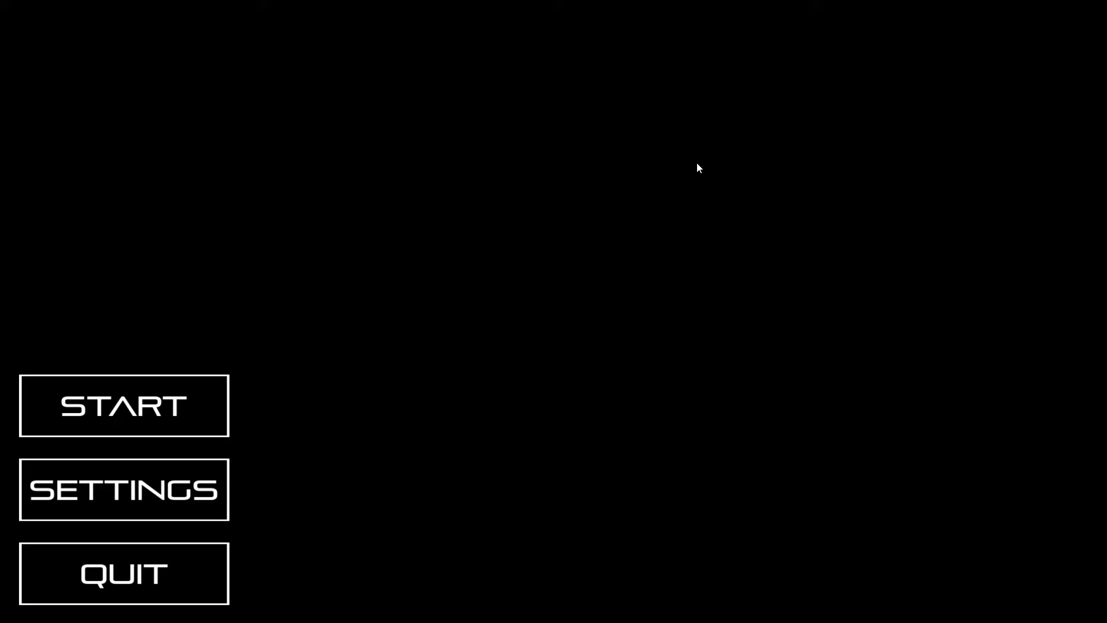
mouse_move(488, 170)
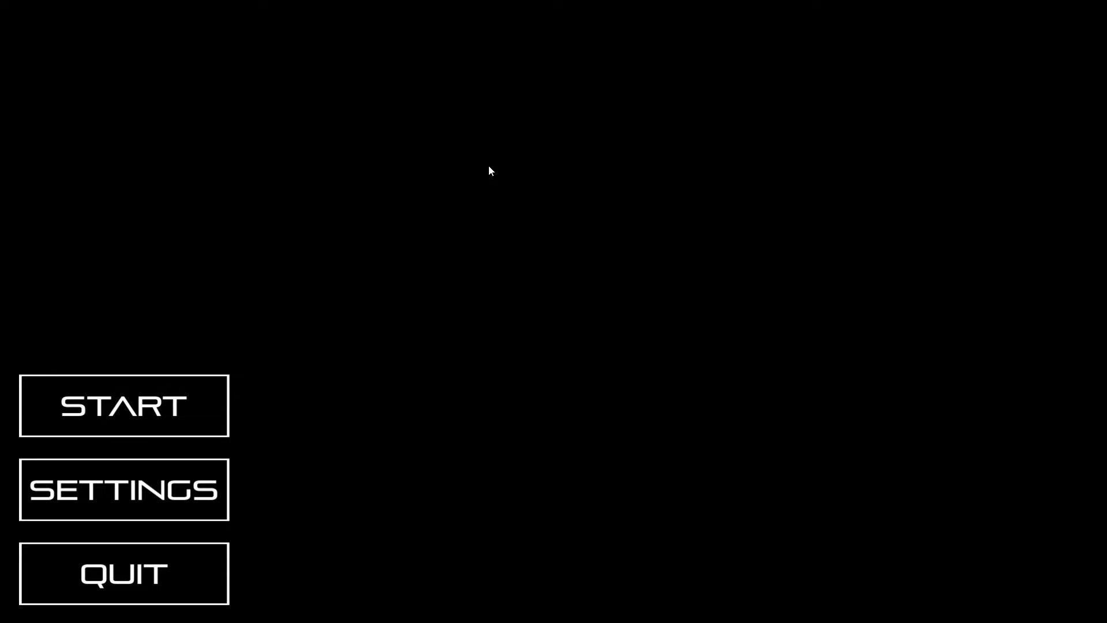
mouse_move(201, 333)
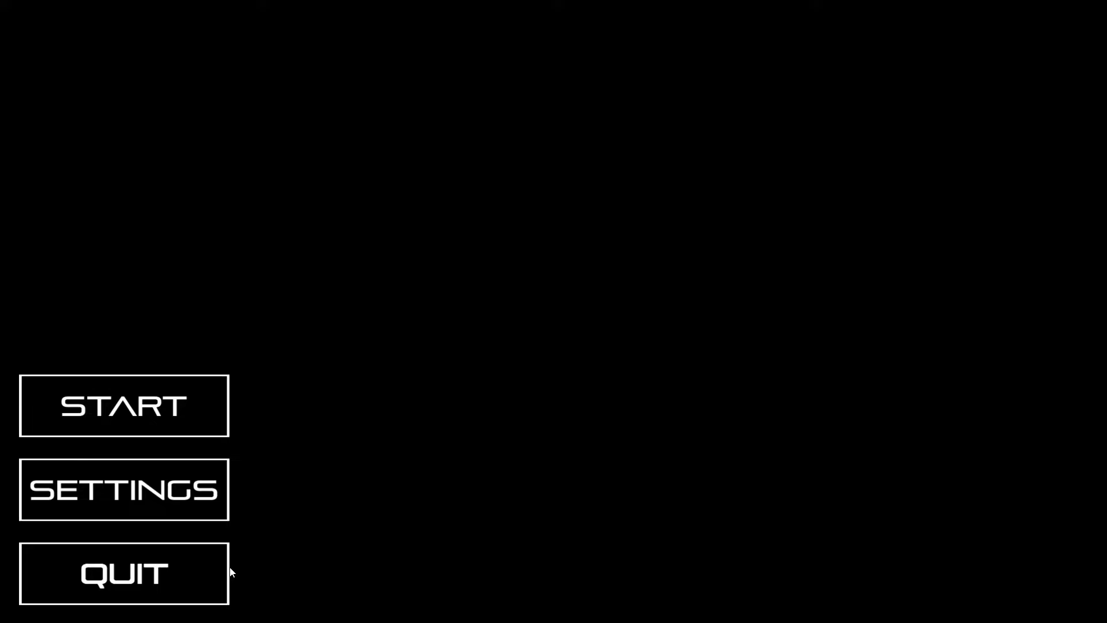
click(124, 489)
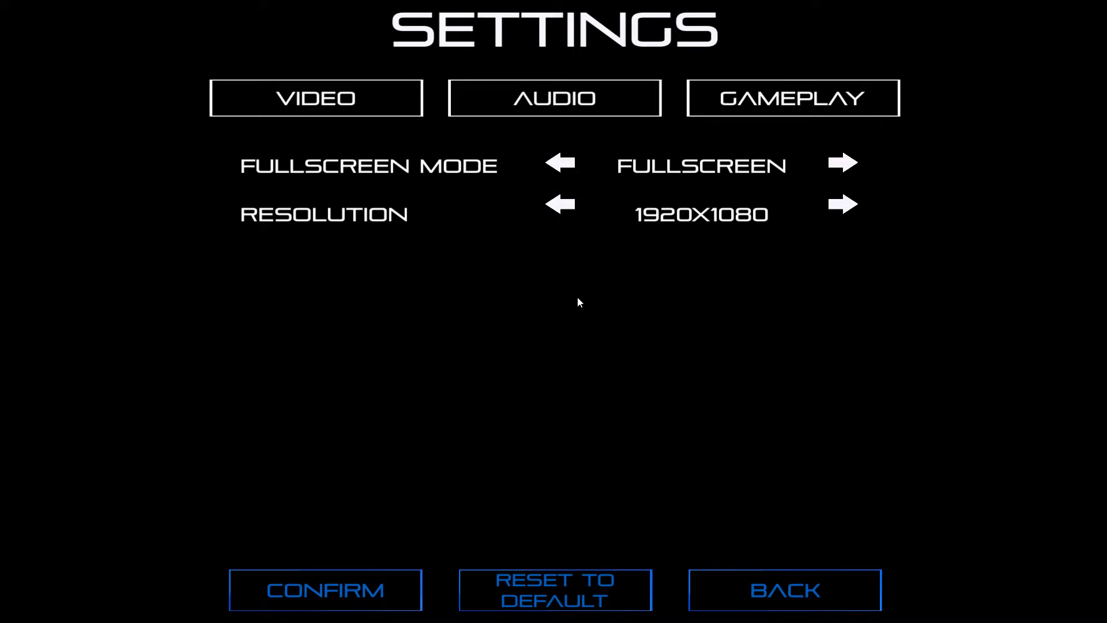
mouse_move(479, 62)
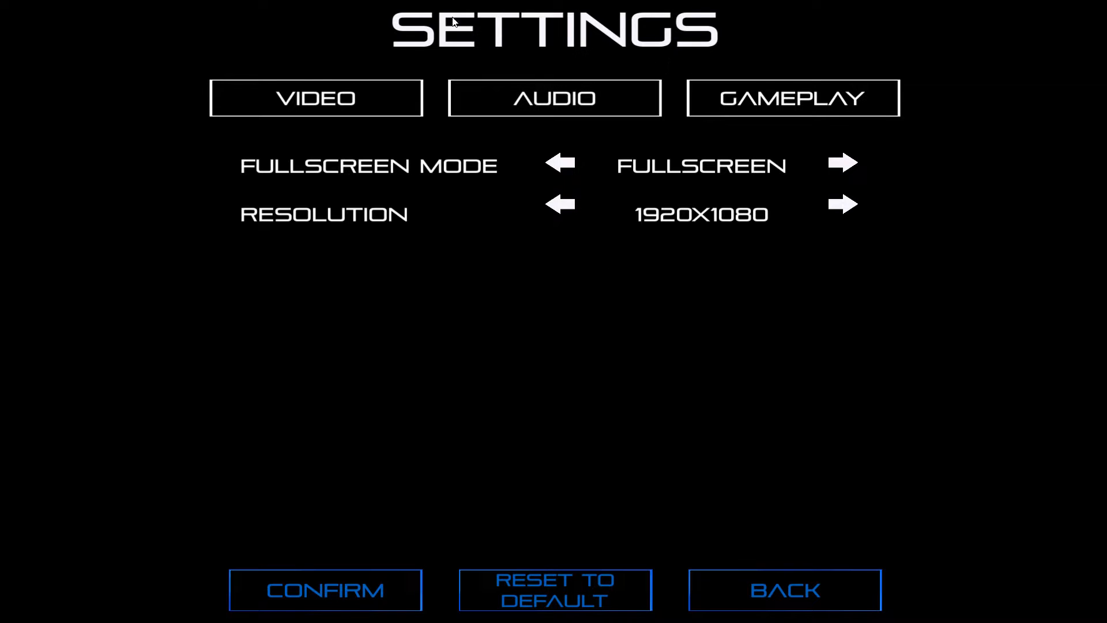
mouse_move(781, 566)
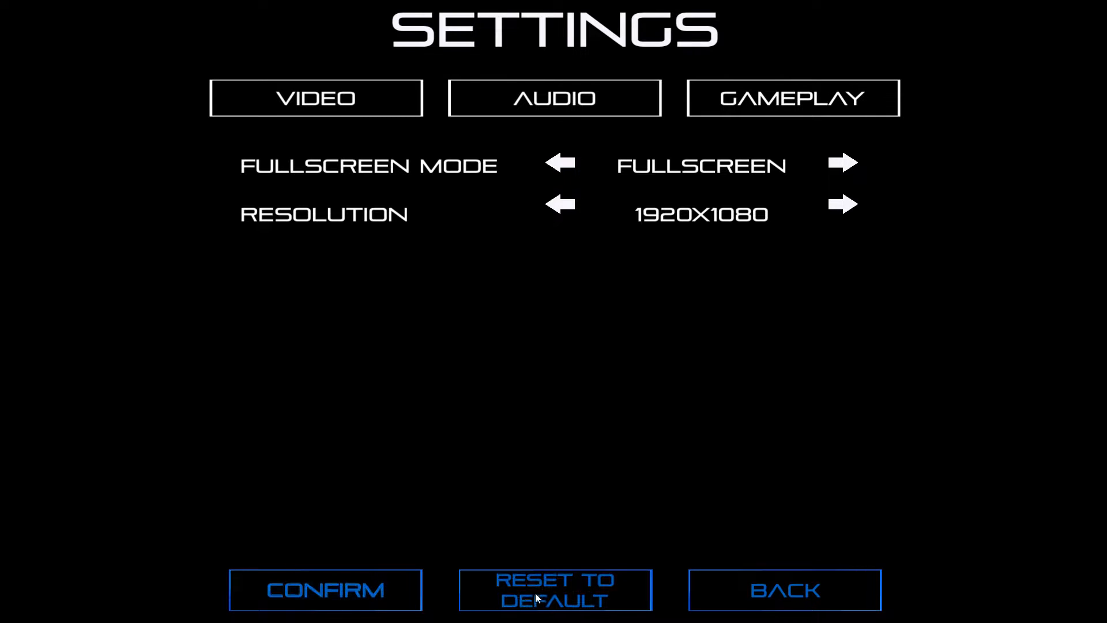
mouse_move(770, 602)
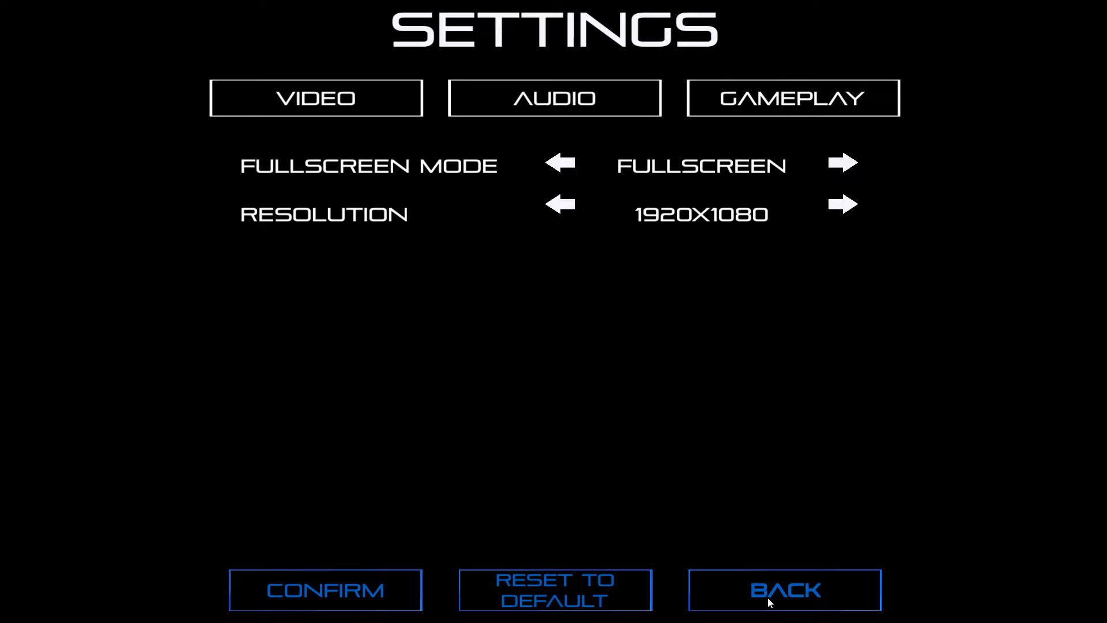
click(784, 590)
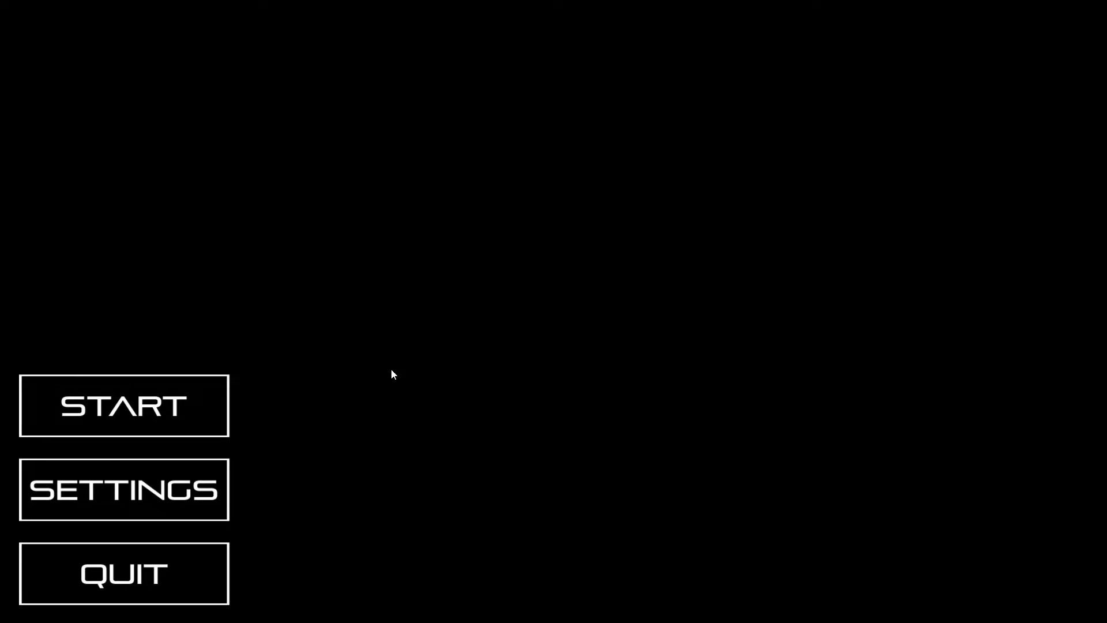
- Start a game and switch bot difficulty from Hard to Random in tank creation
click(122, 406)
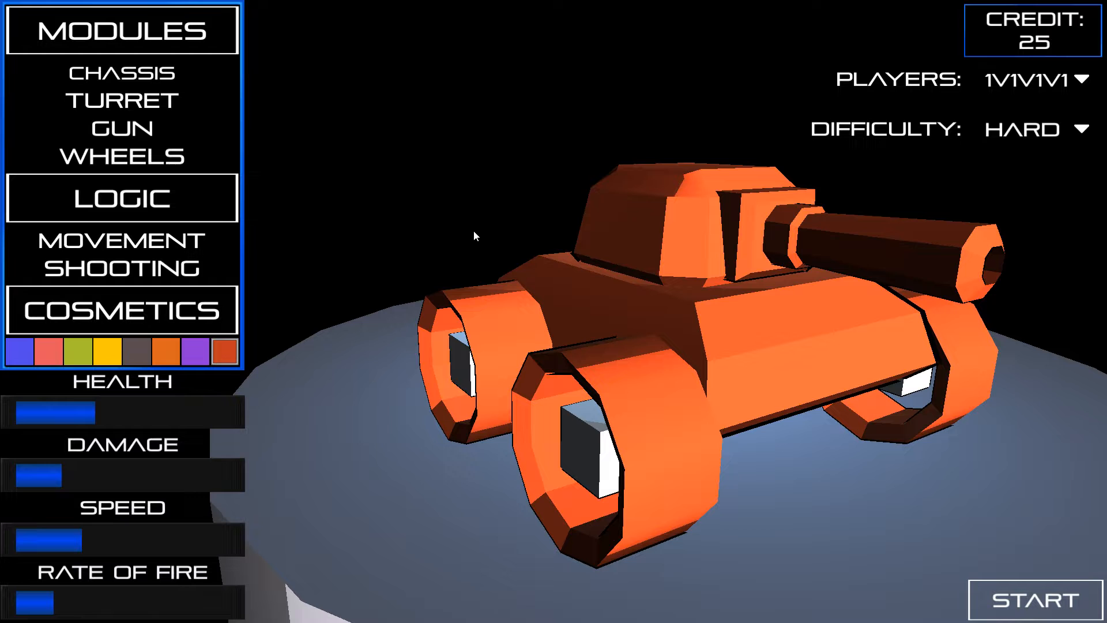
mouse_move(990, 100)
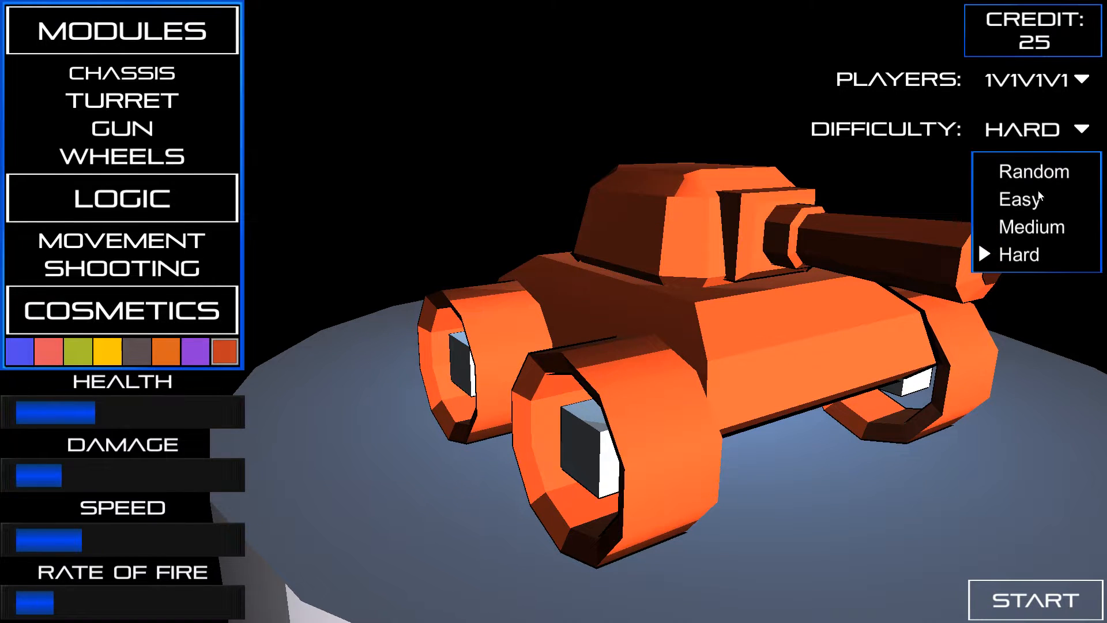
click(1030, 171)
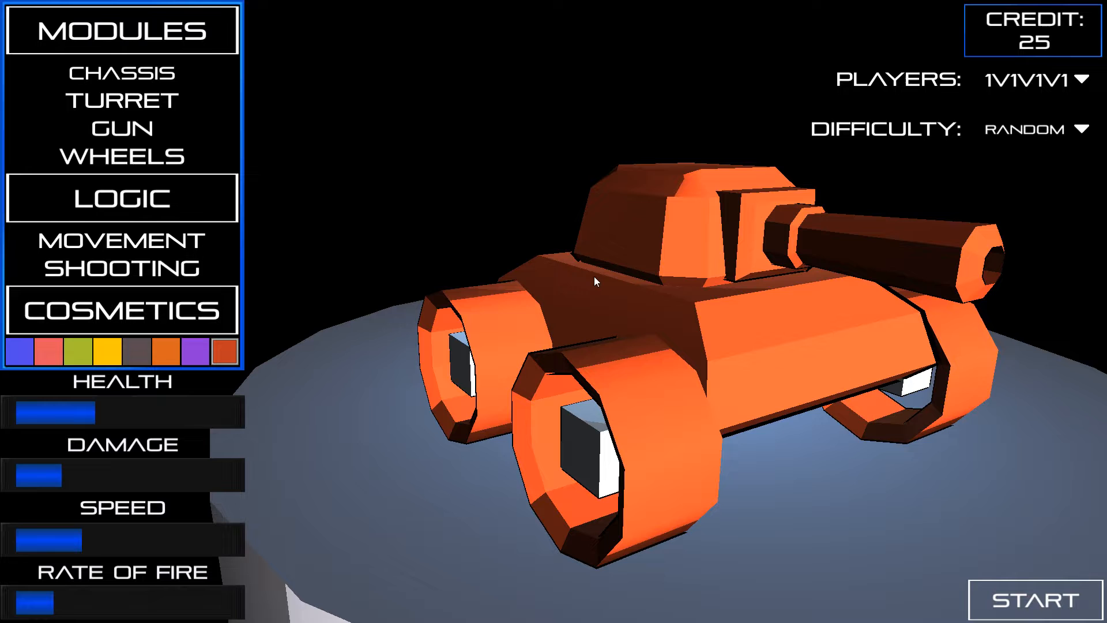
click(120, 267)
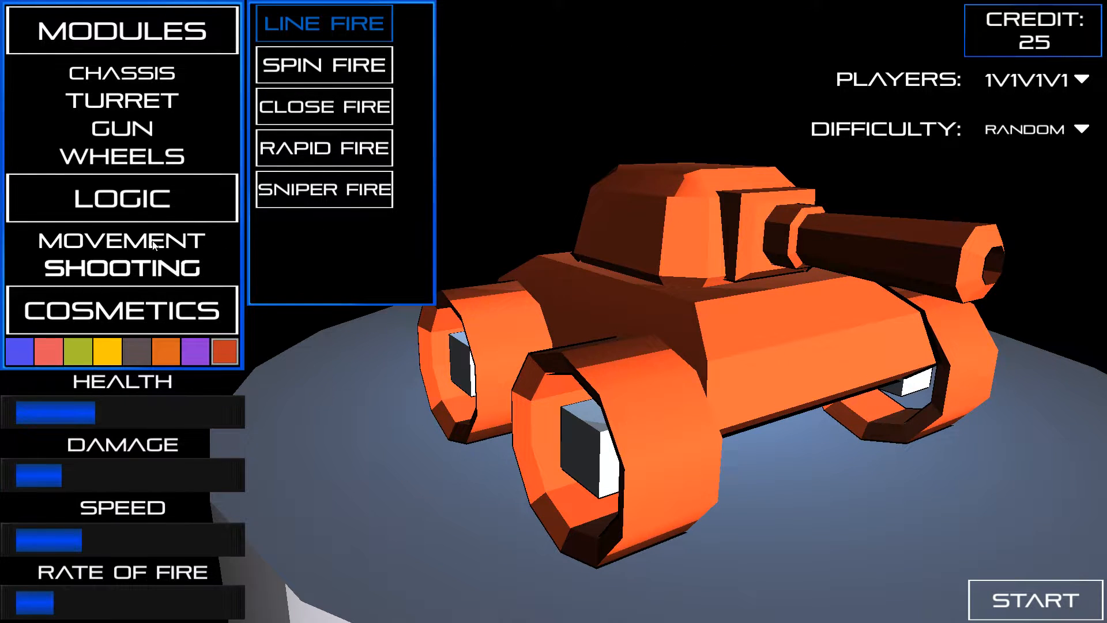
- Give the tank Sniper Fire shooting and Patrol Edge movement, dropping credit to 13
click(121, 240)
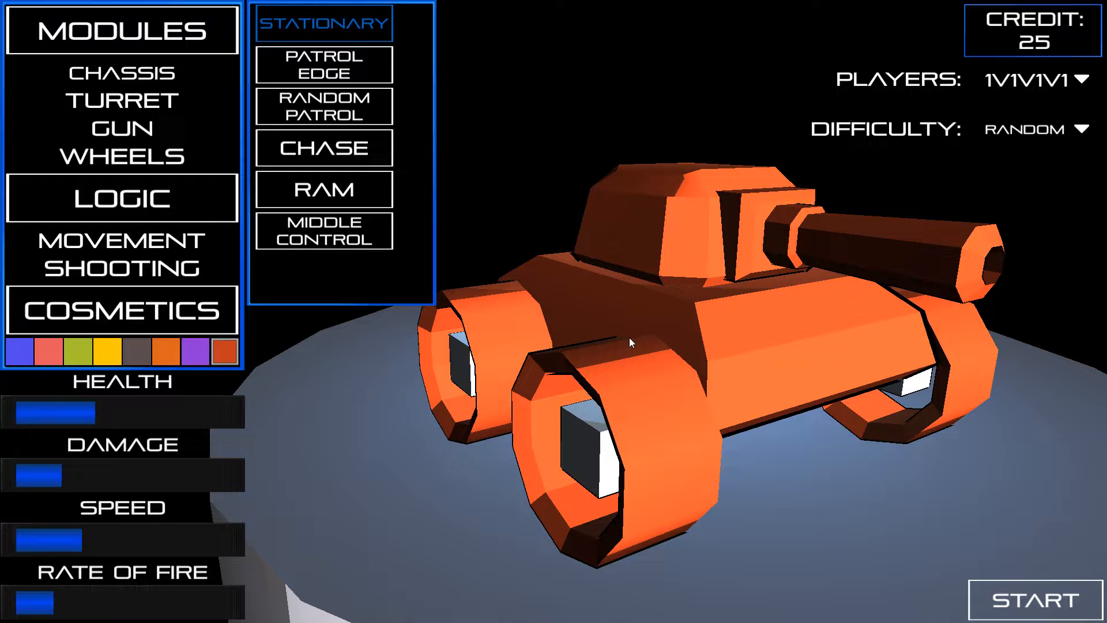
mouse_move(310, 241)
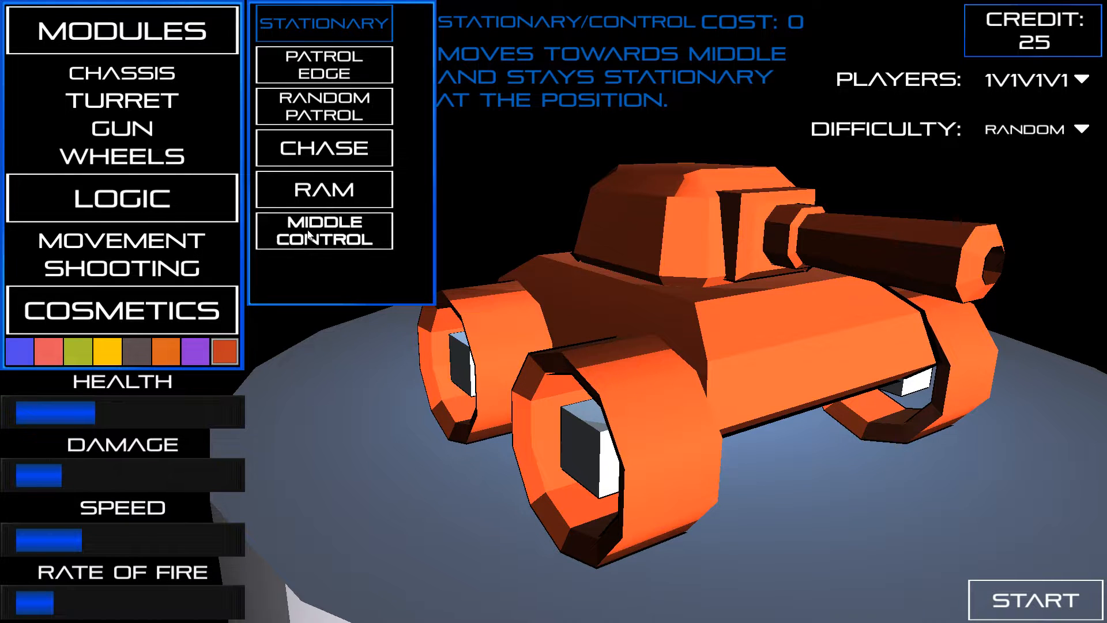
click(102, 269)
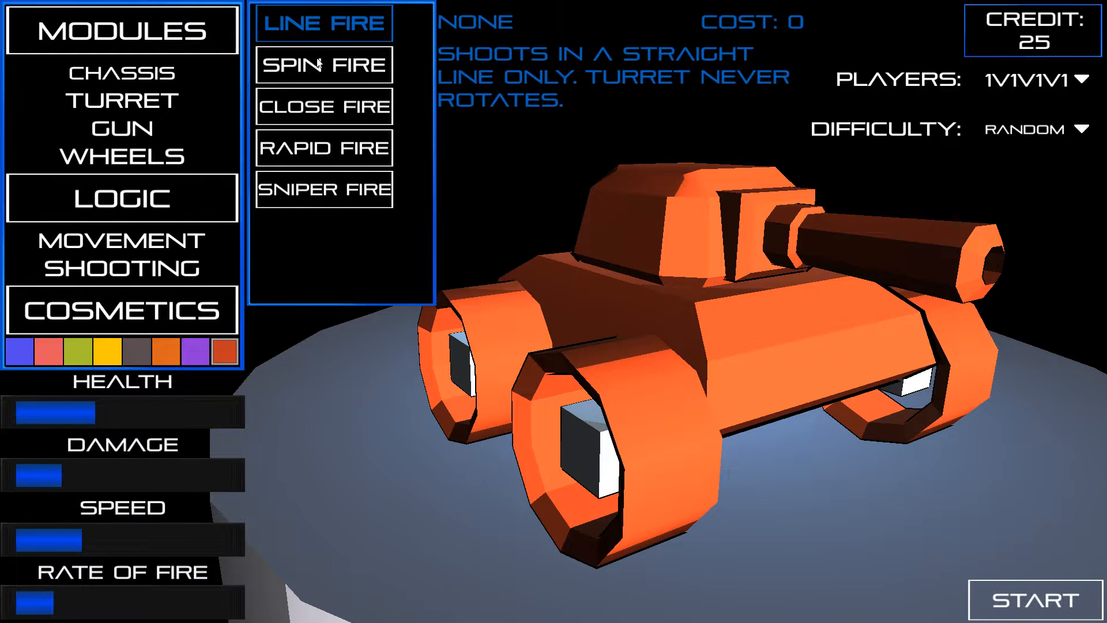
click(323, 65)
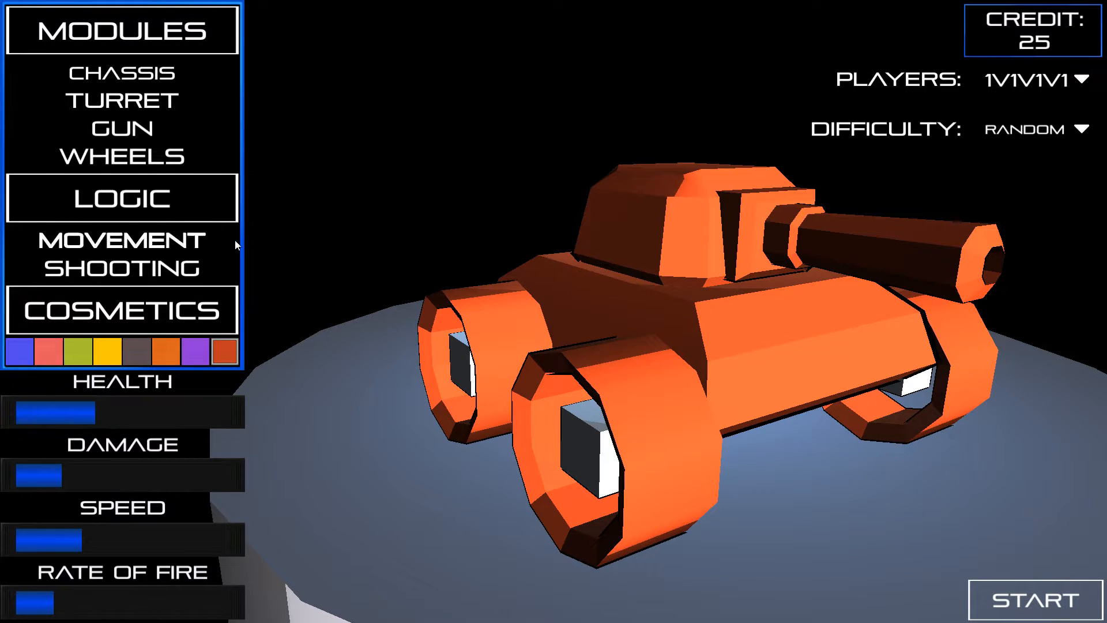
click(121, 267)
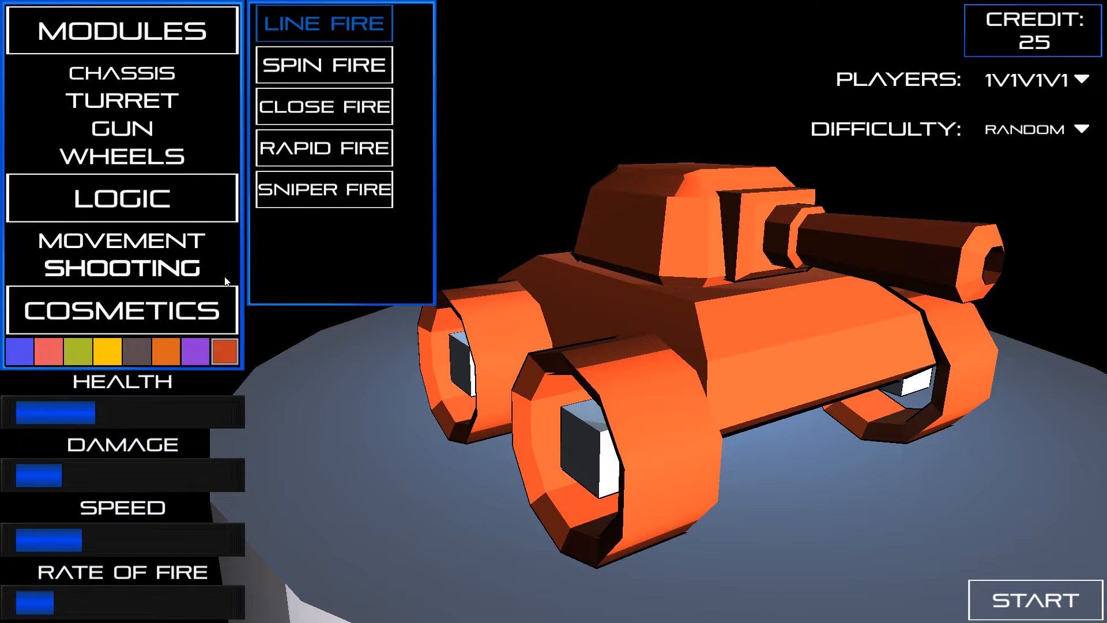
mouse_move(315, 193)
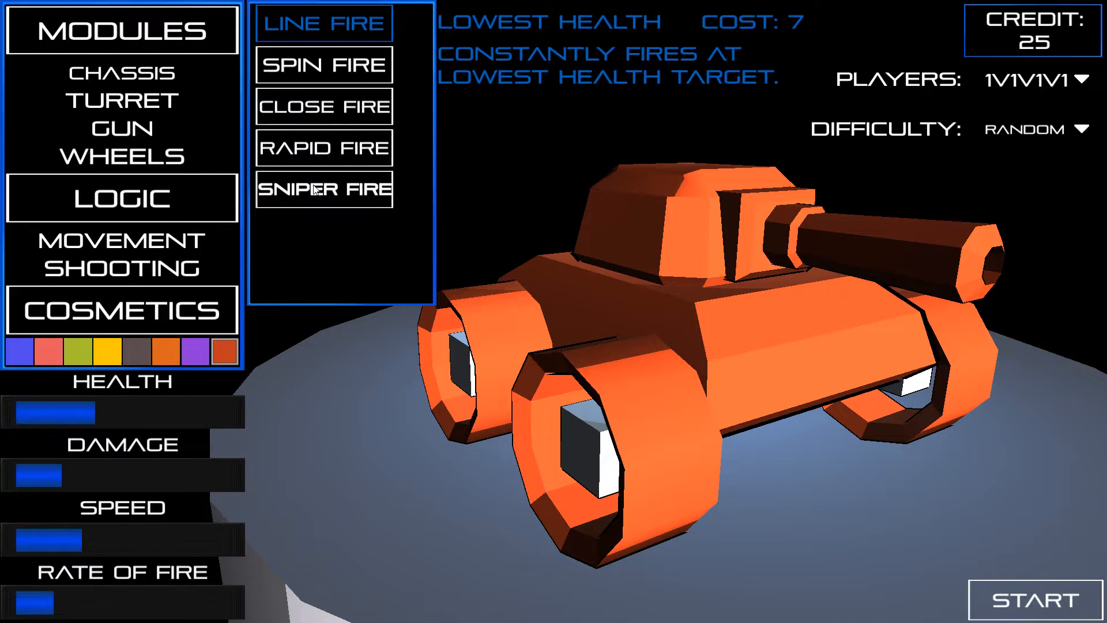
click(324, 189)
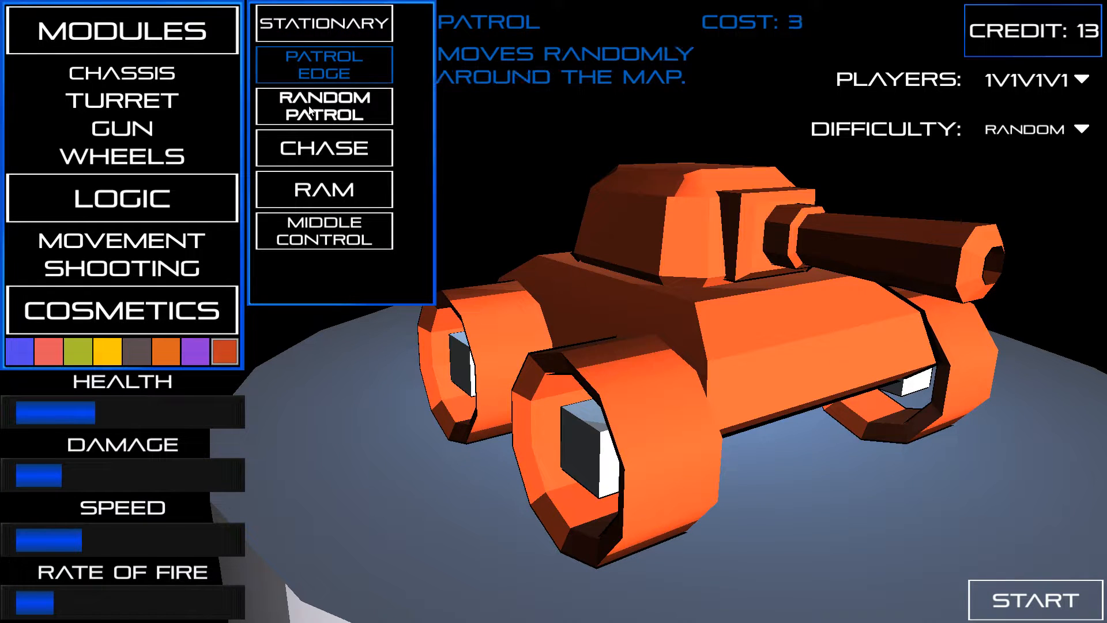
click(123, 156)
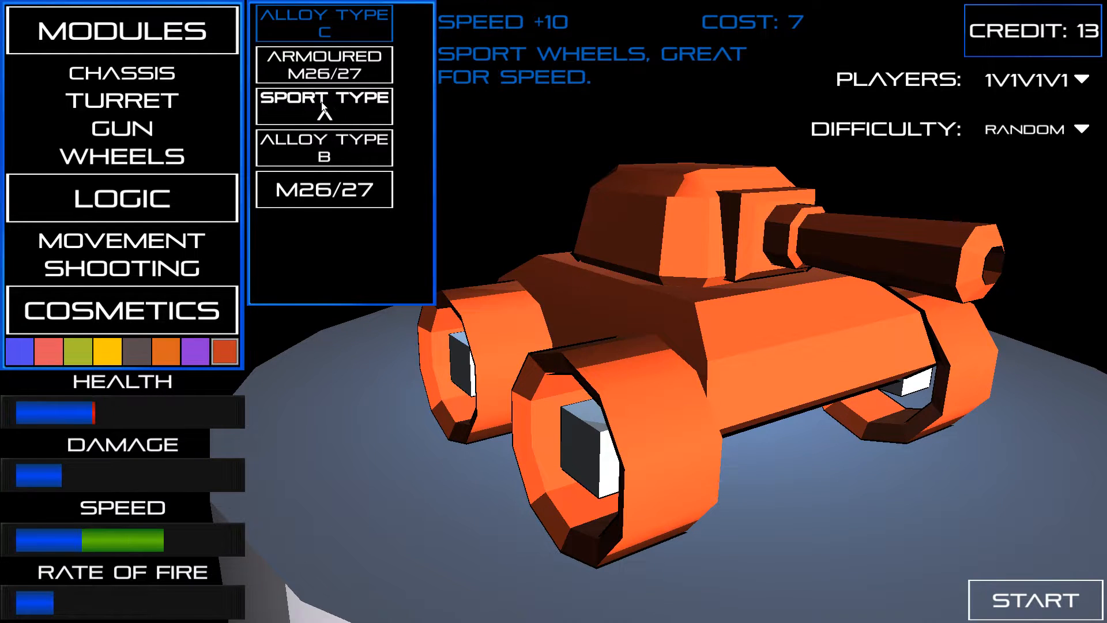
- Compare the Sport Type, Armoured M26/27 and Alloy Type B wheel stats
click(323, 65)
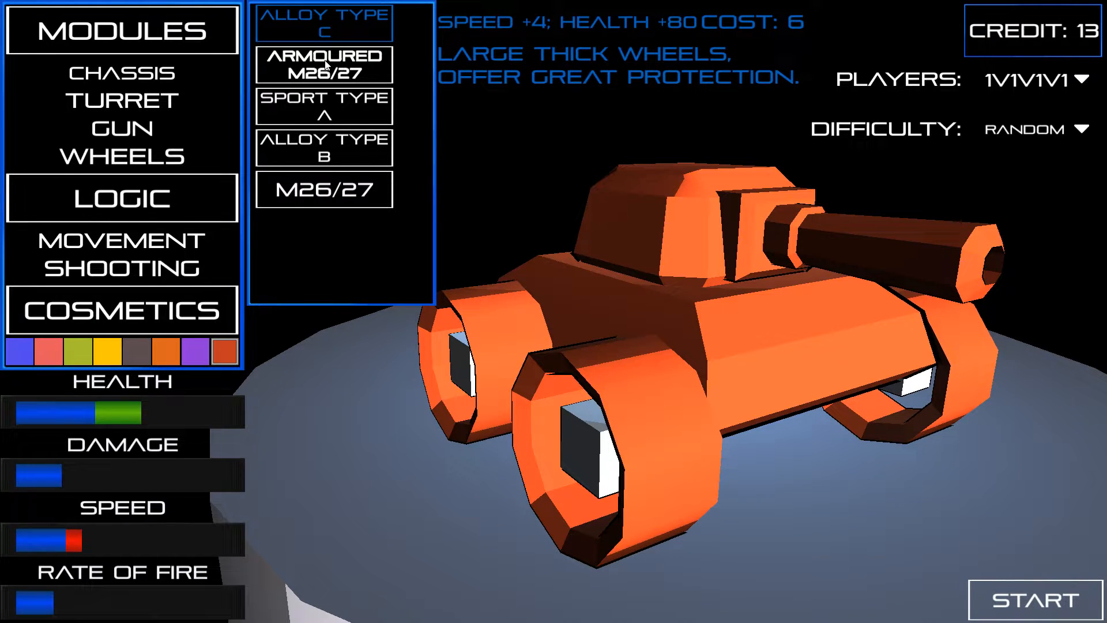
click(323, 148)
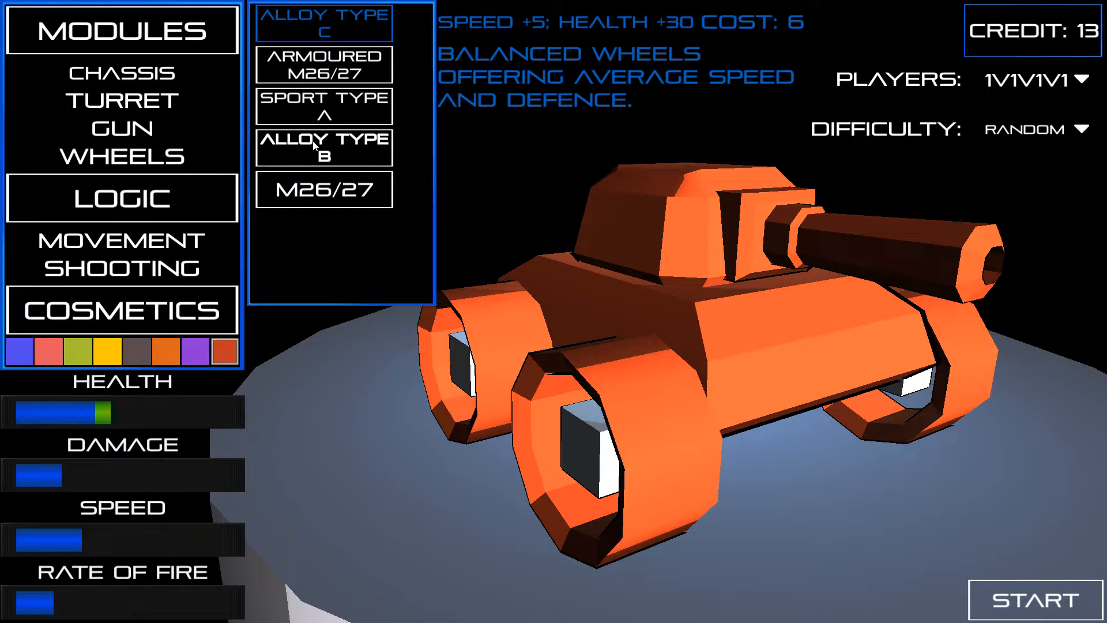
click(324, 189)
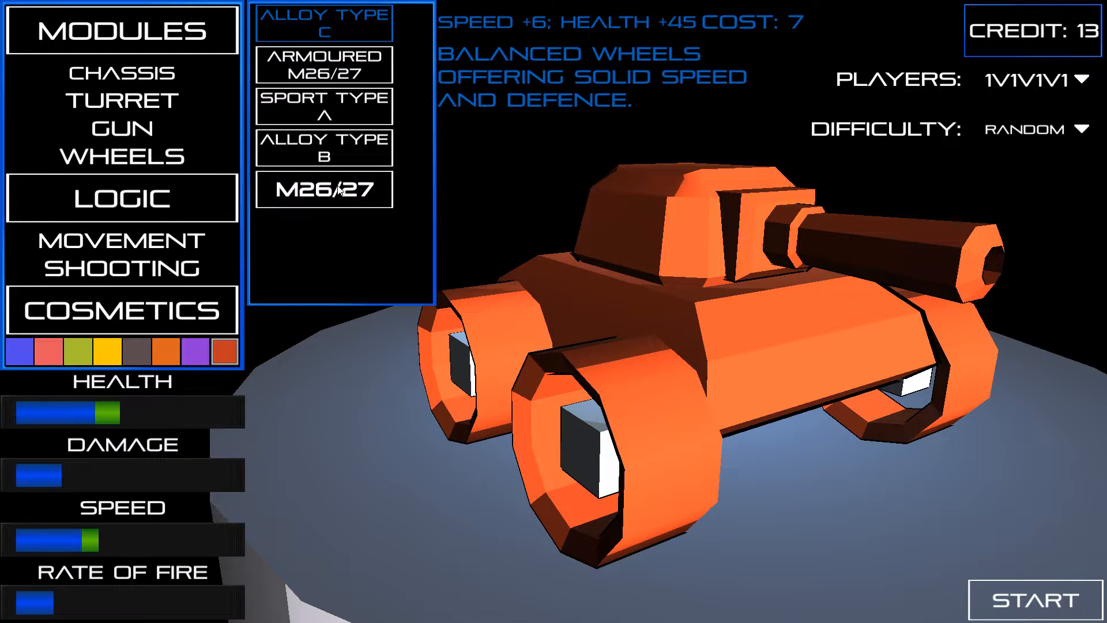
click(323, 147)
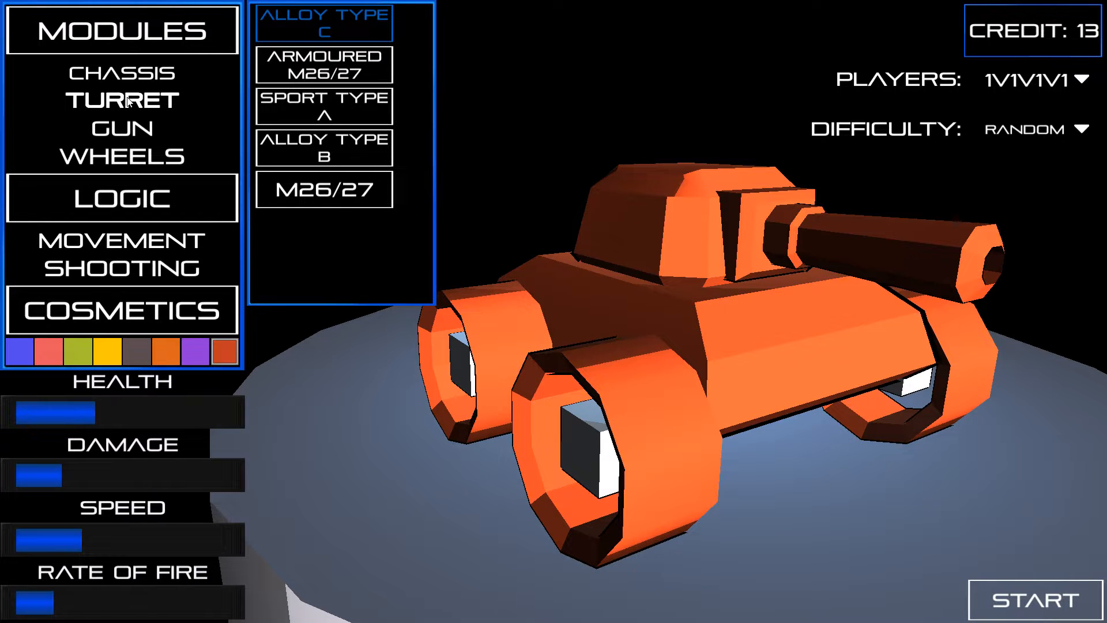
- Equip the PAK 7MM gun, paint the tank grey, and start the battle
click(125, 128)
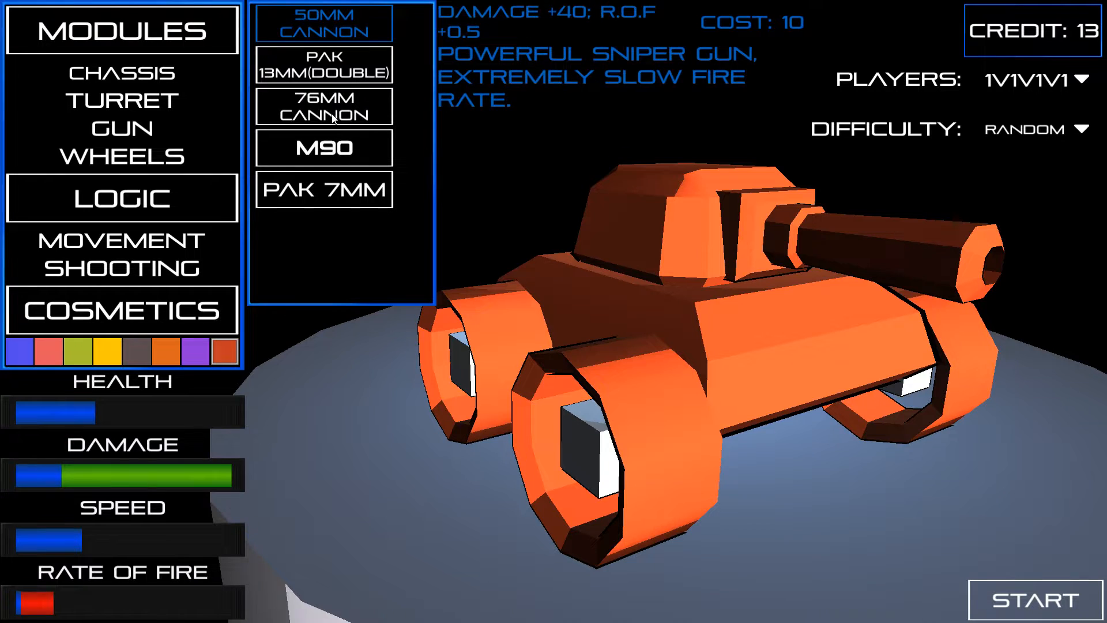
click(324, 189)
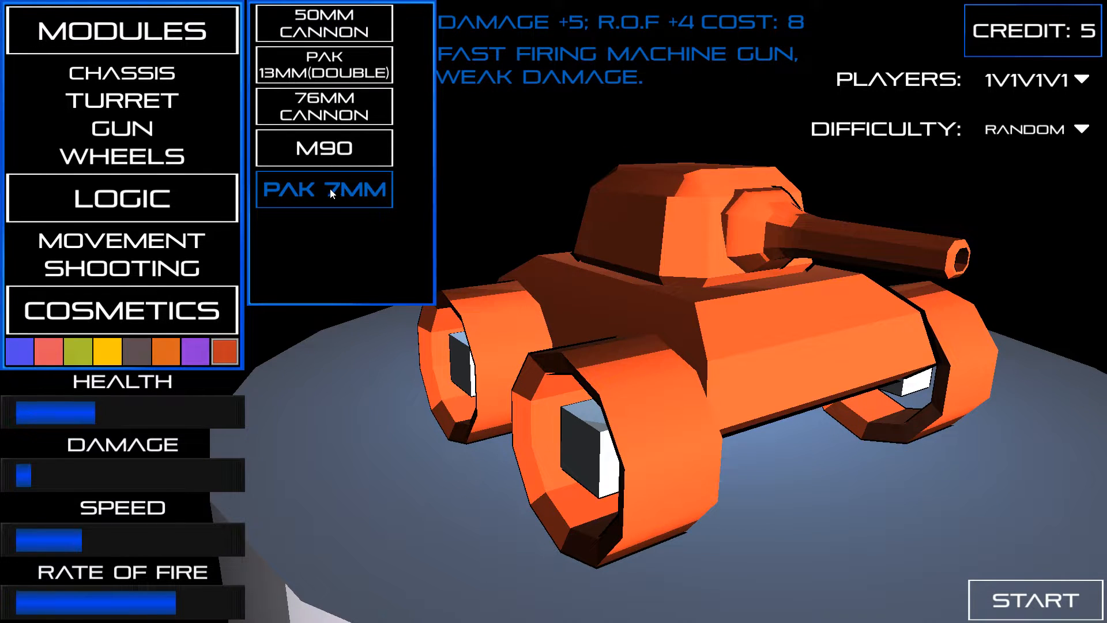
click(125, 156)
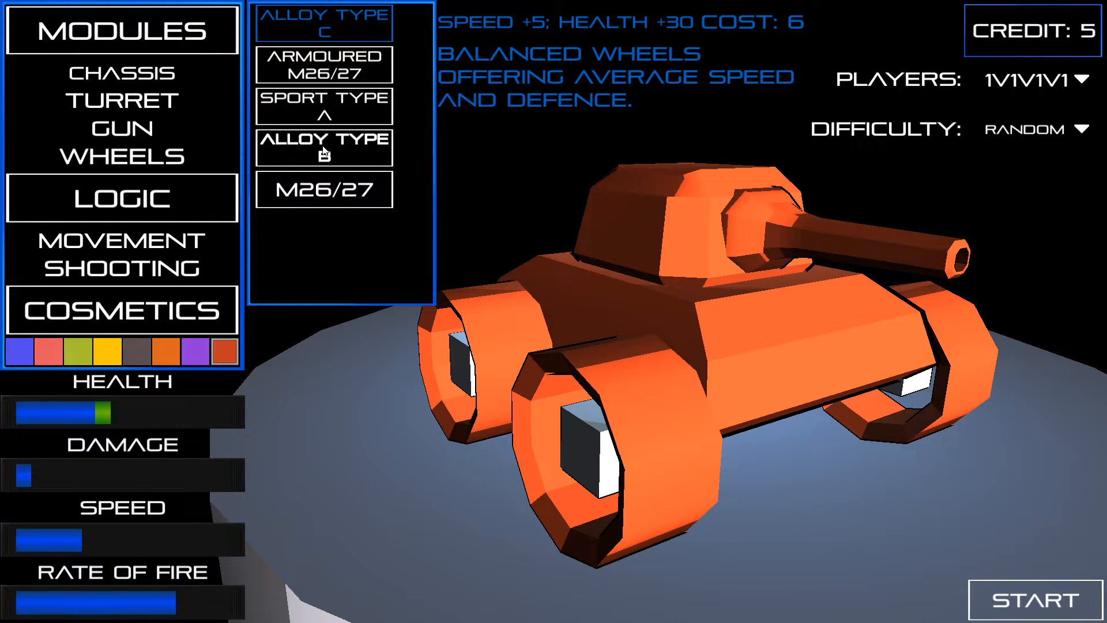
click(121, 126)
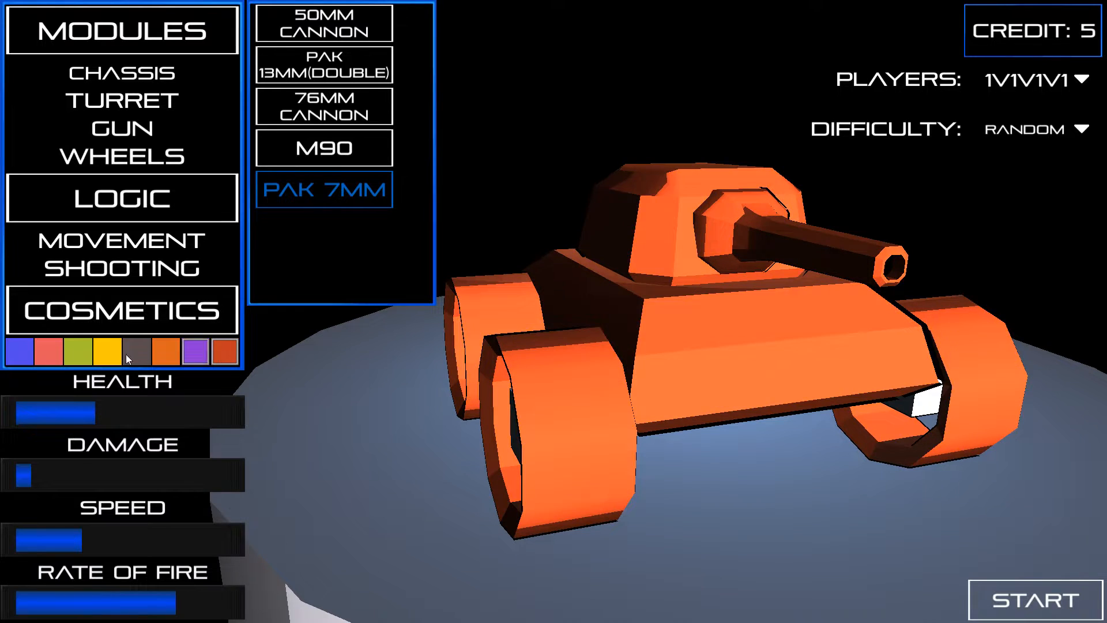
click(136, 351)
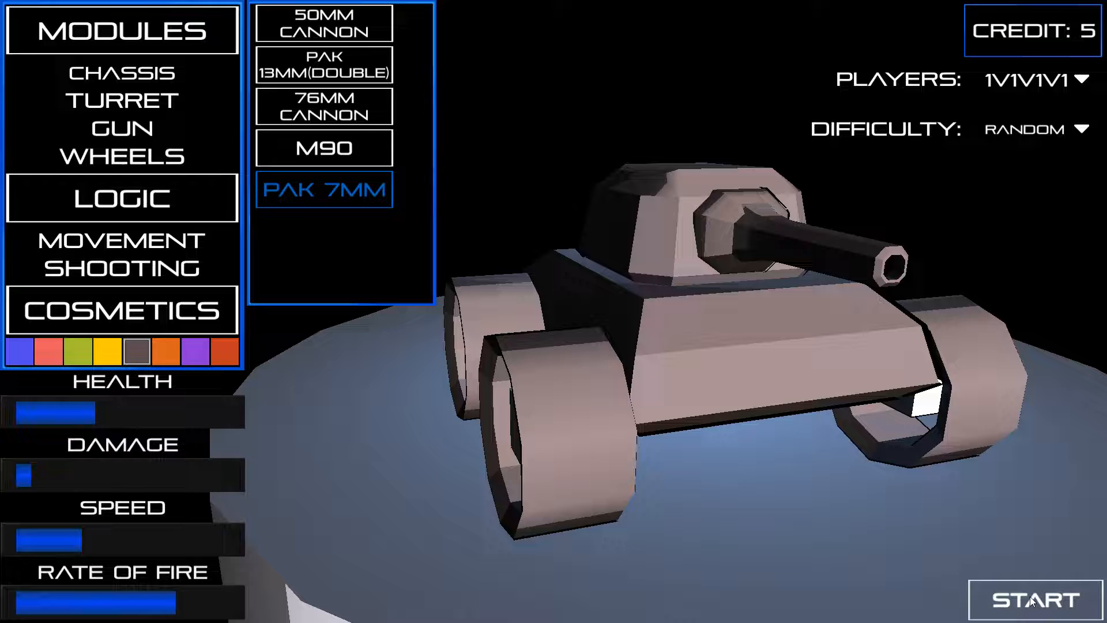
click(1032, 602)
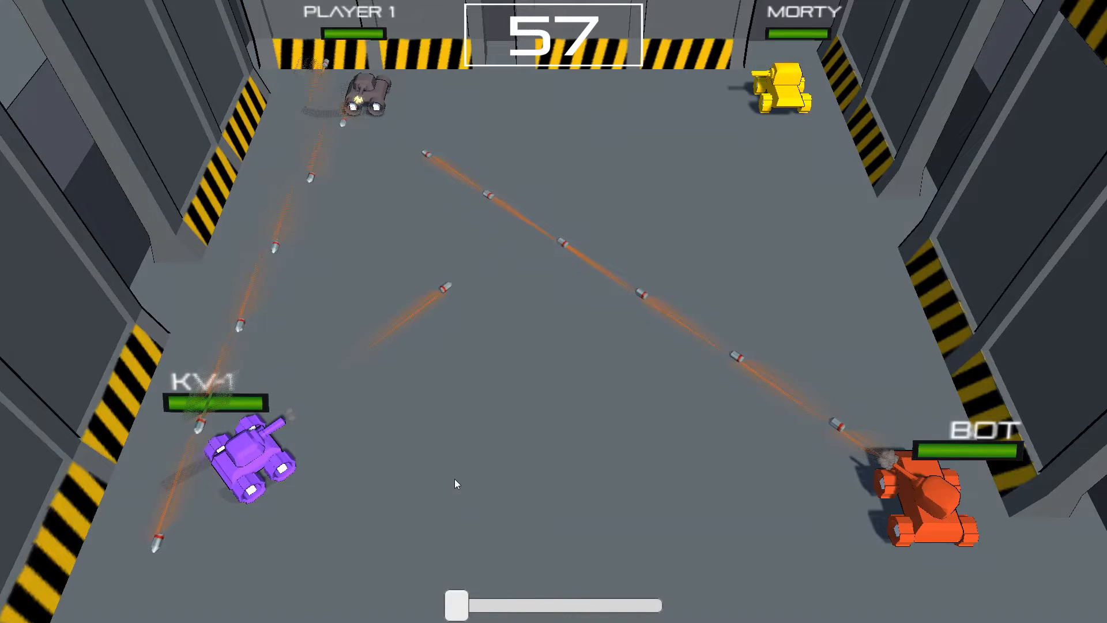
mouse_move(375, 251)
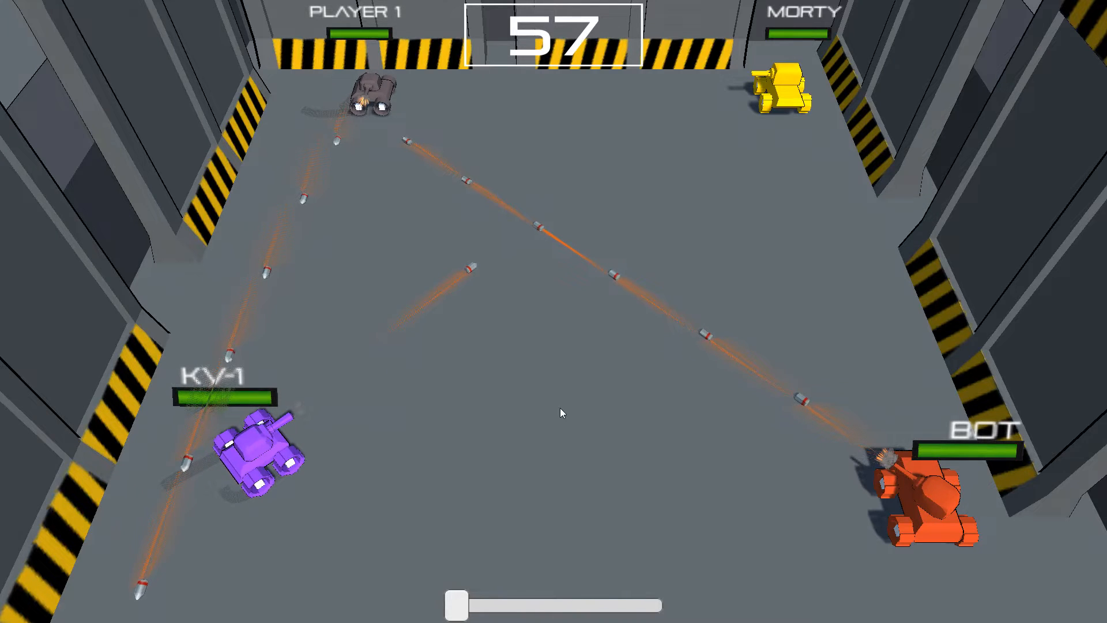
mouse_move(494, 488)
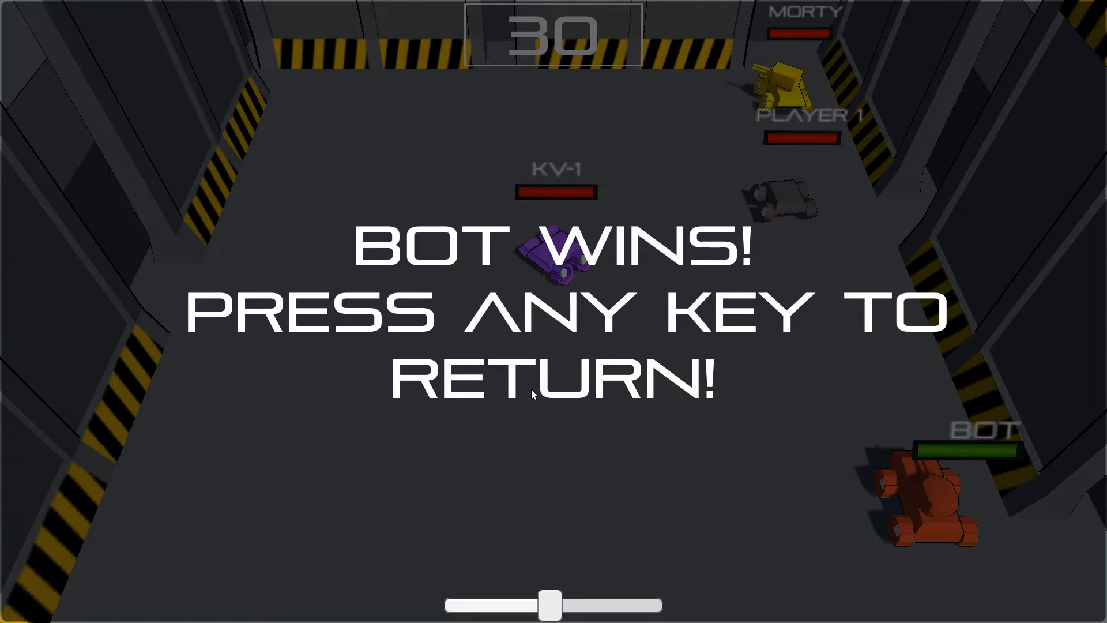
mouse_move(613, 479)
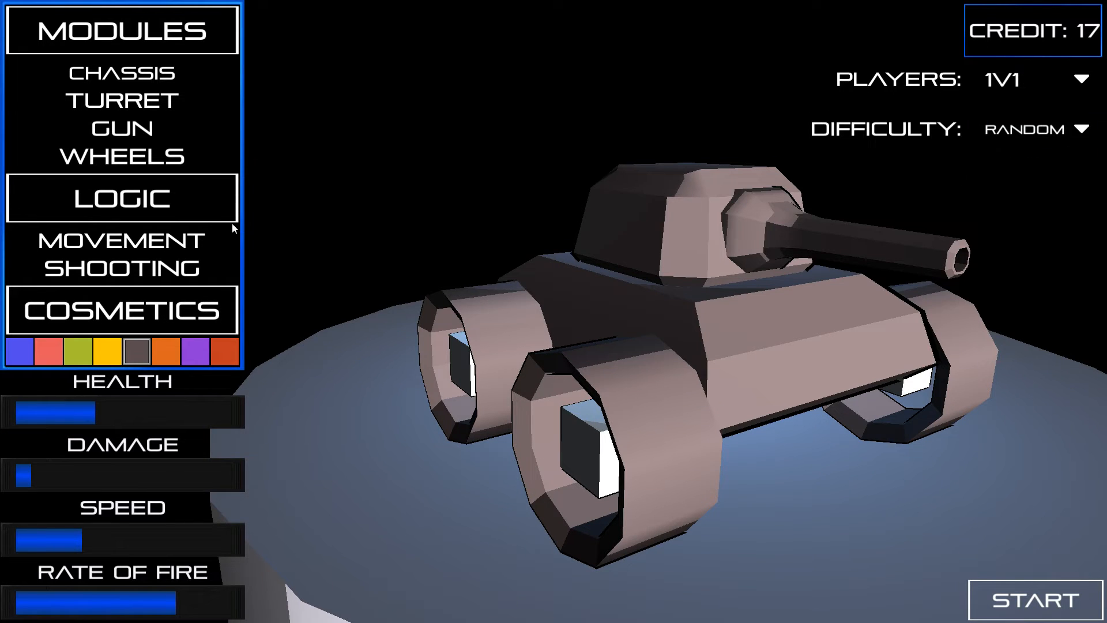
- Equip the M90 sniper gun, set Patrol Edge movement, and replace Rapid Fire shooting logic
click(121, 128)
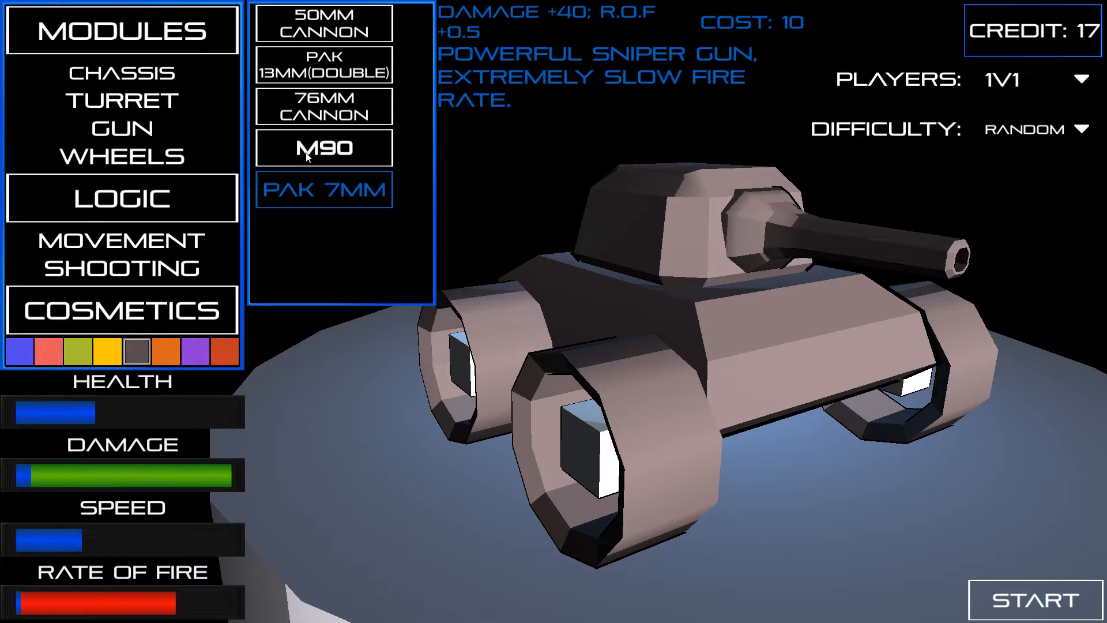
click(323, 148)
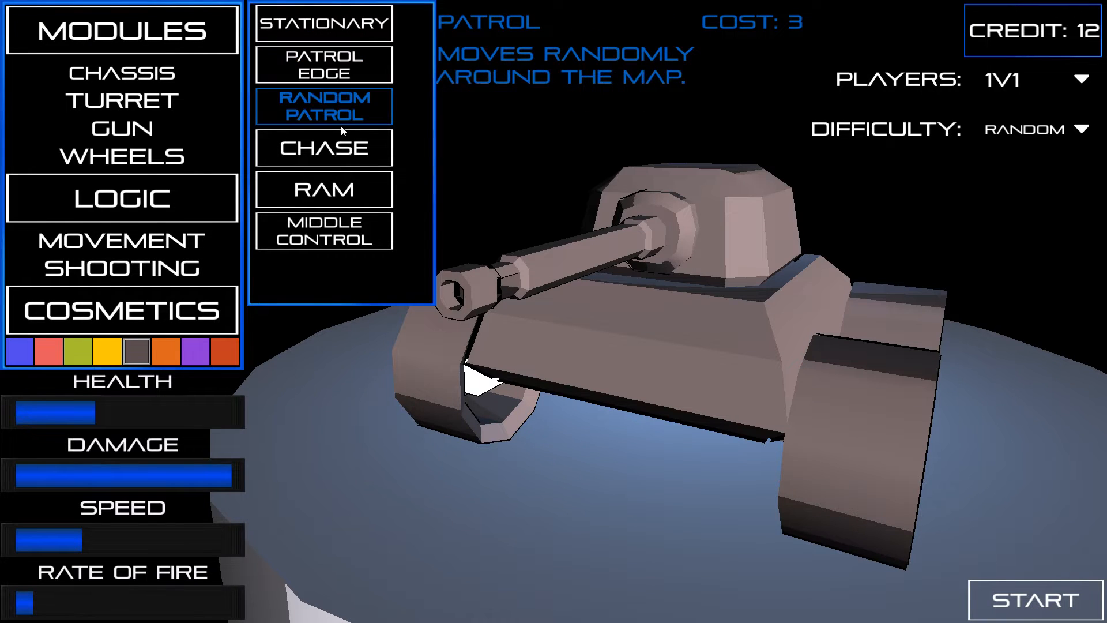
click(324, 64)
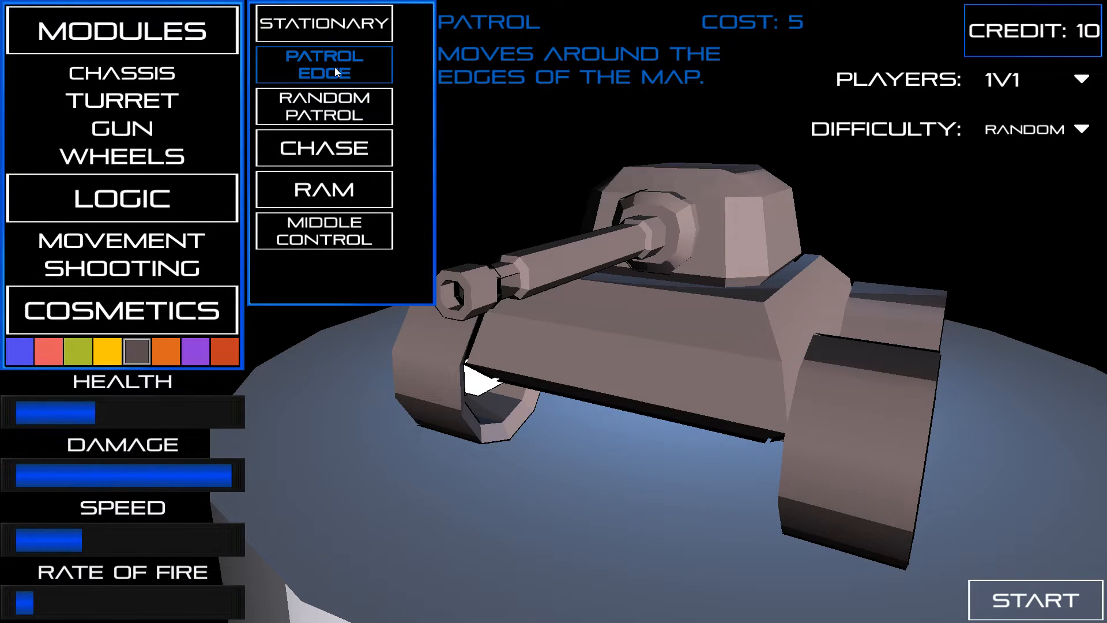
click(121, 268)
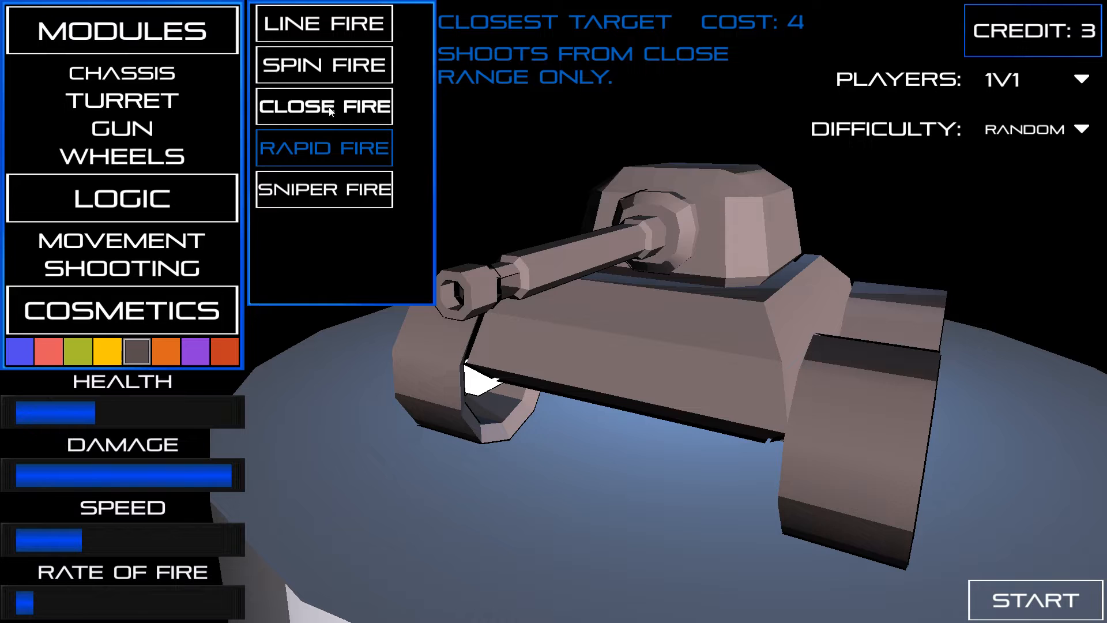
click(326, 23)
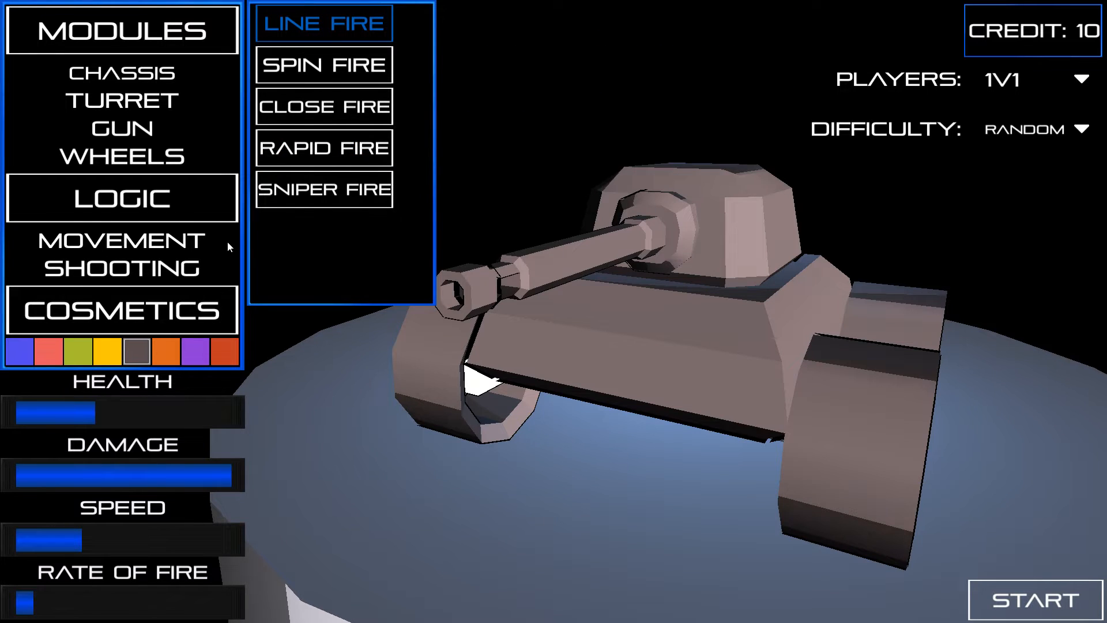
- Browse movement and turret options and fit Alloy Type B wheels, leaving 6 credits
click(122, 241)
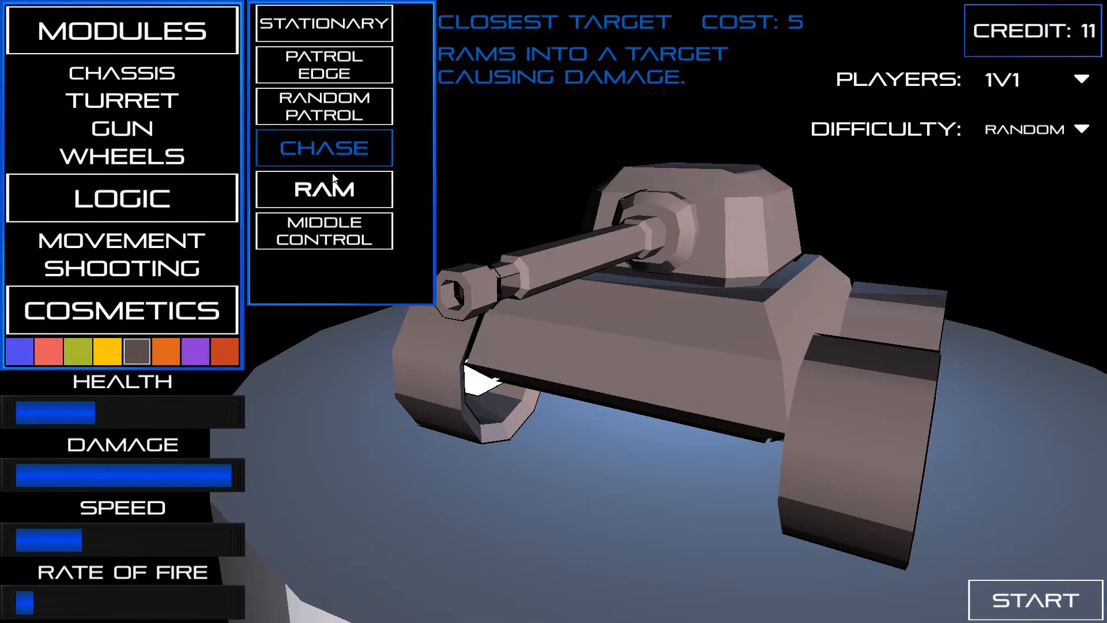
click(122, 101)
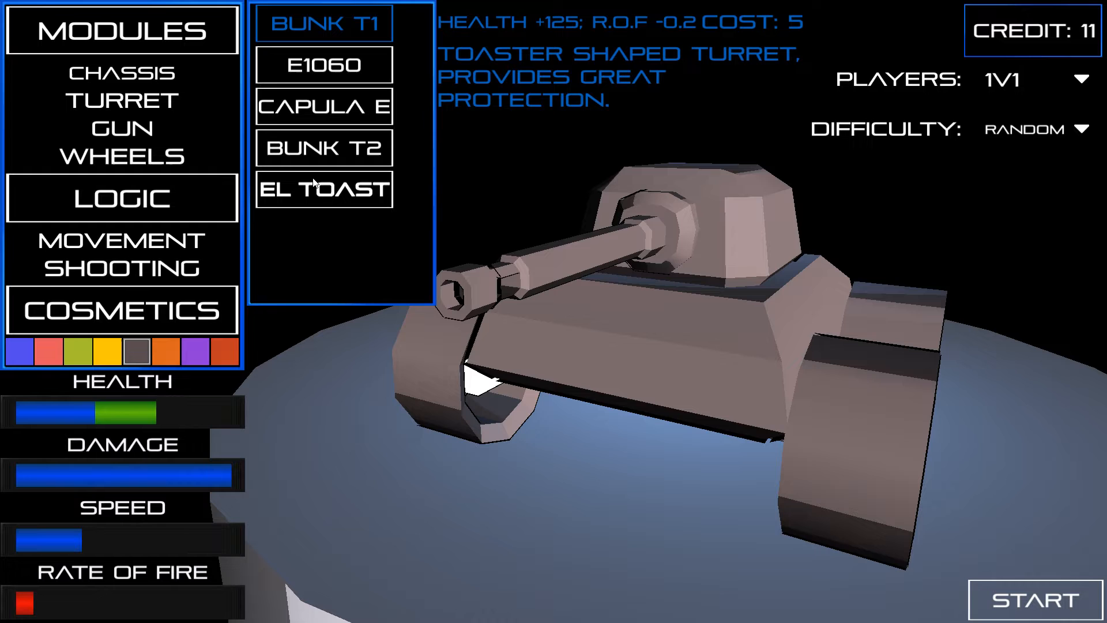
click(324, 65)
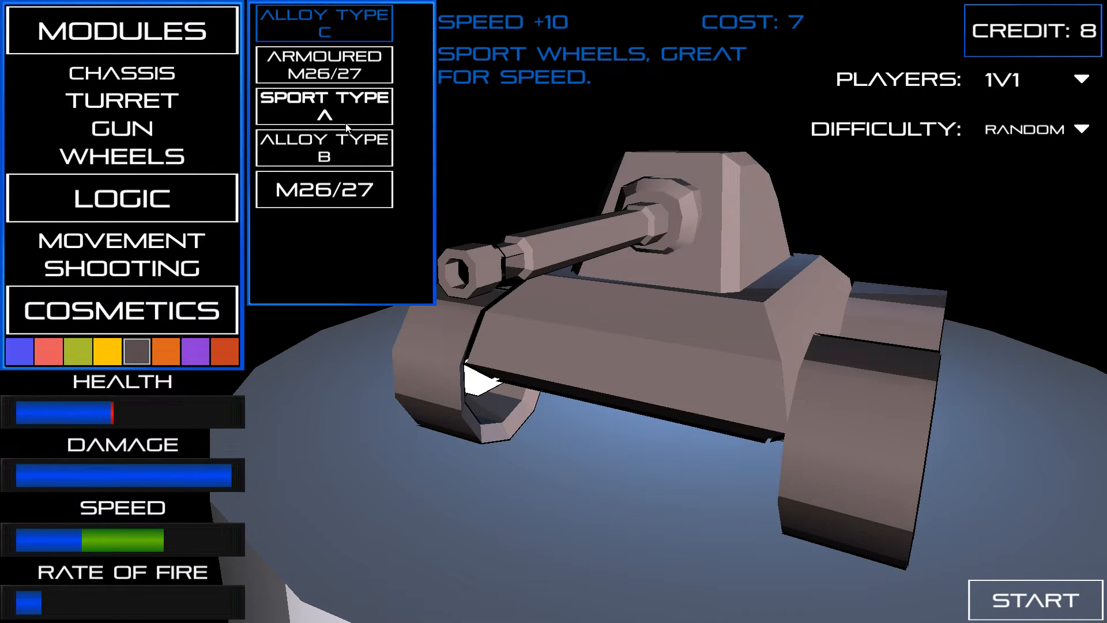
click(324, 147)
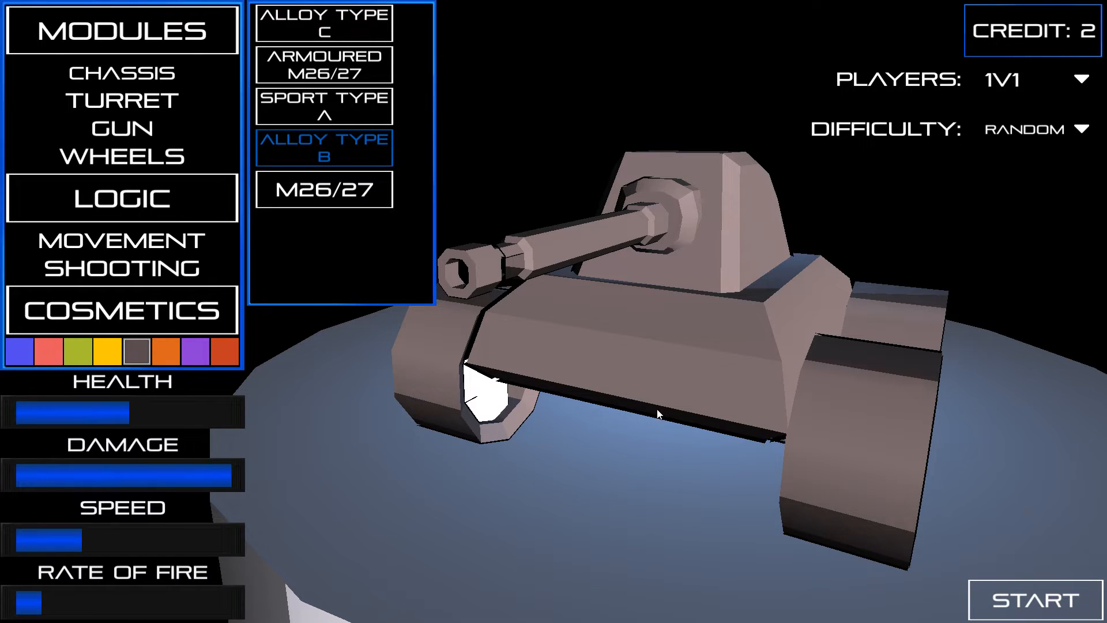
click(1035, 601)
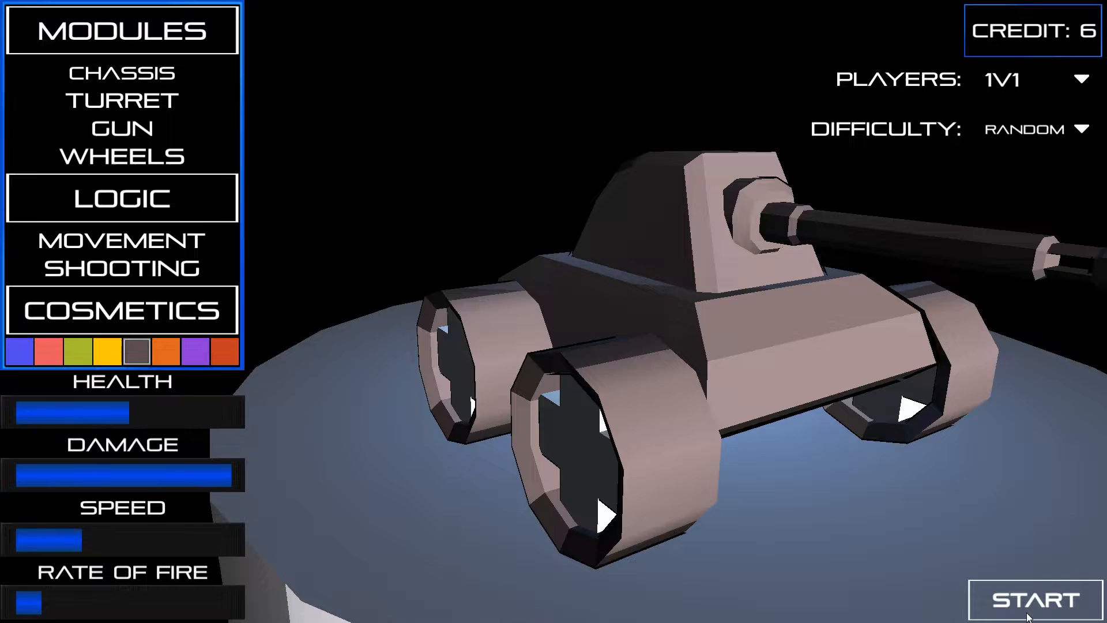
- Launch the 1v1 battle against Morty with the built tank
click(1032, 604)
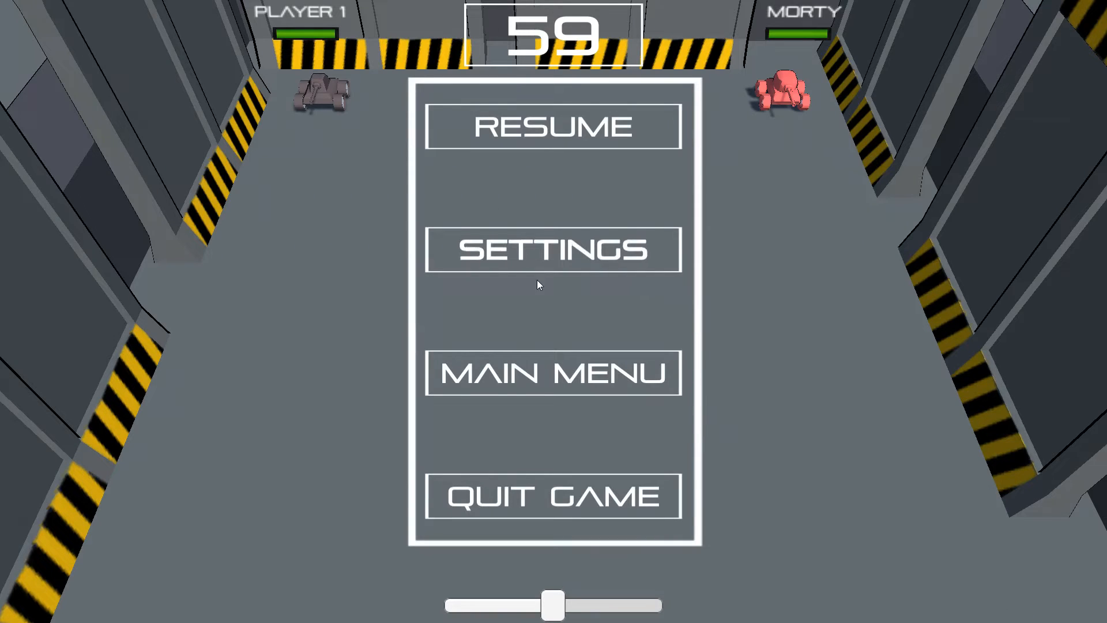
mouse_move(631, 402)
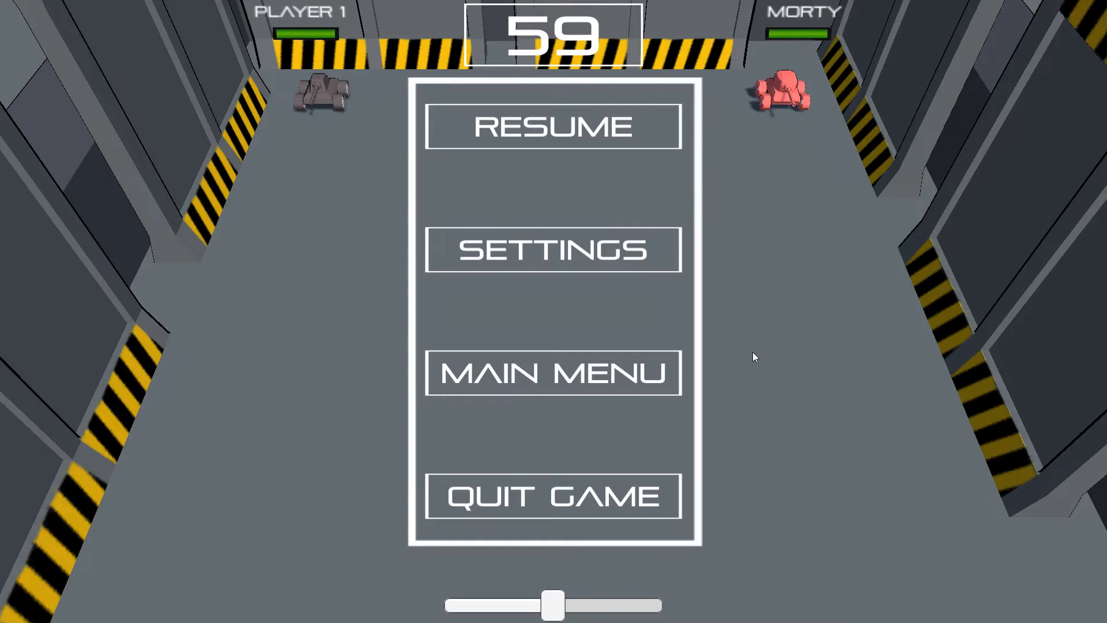
mouse_move(628, 484)
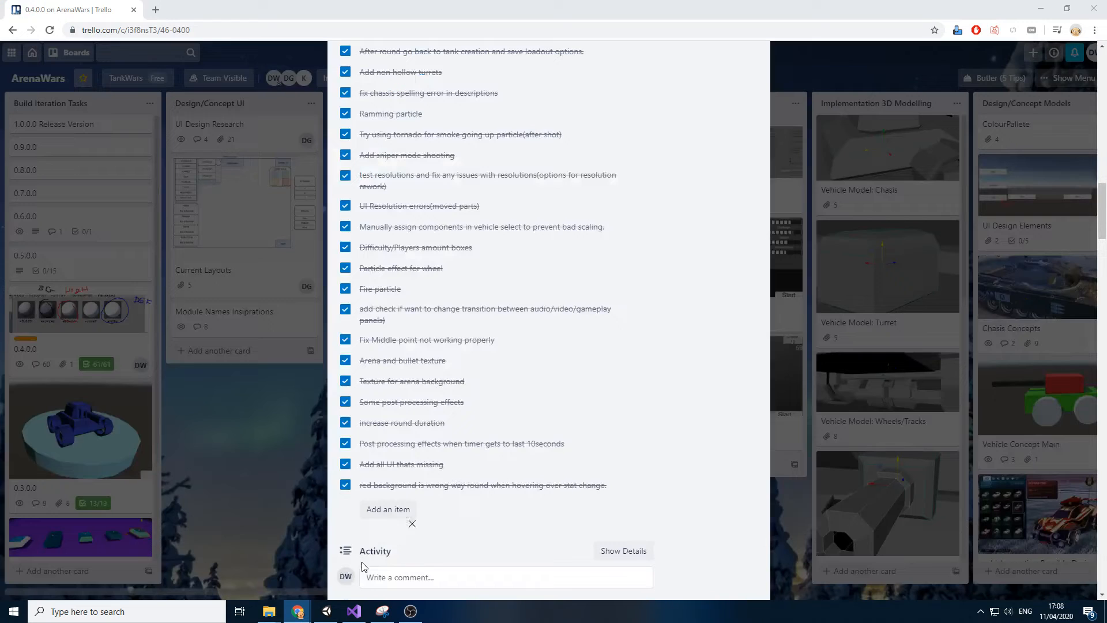
- Close the completed 0.4.0.0 card in Trello
click(411, 524)
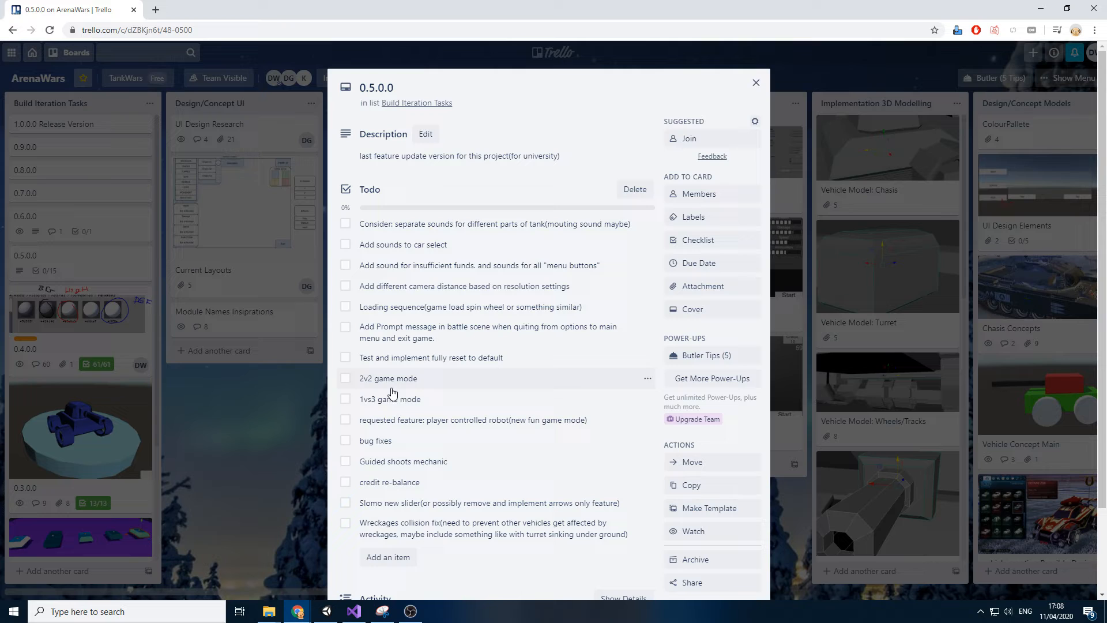
mouse_move(391, 397)
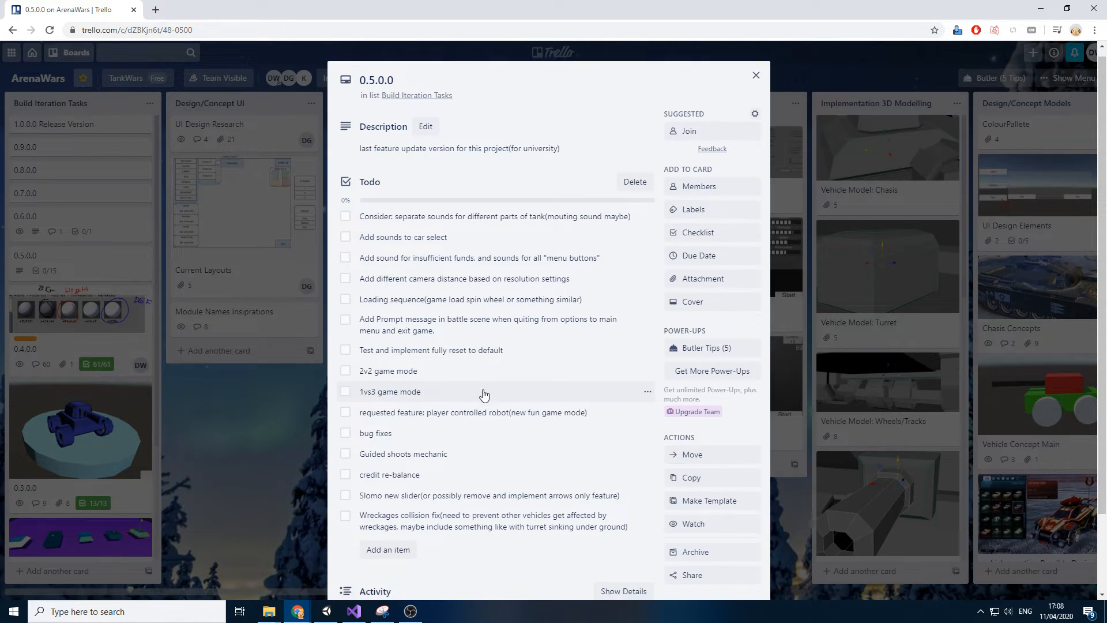
scroll(down, 3)
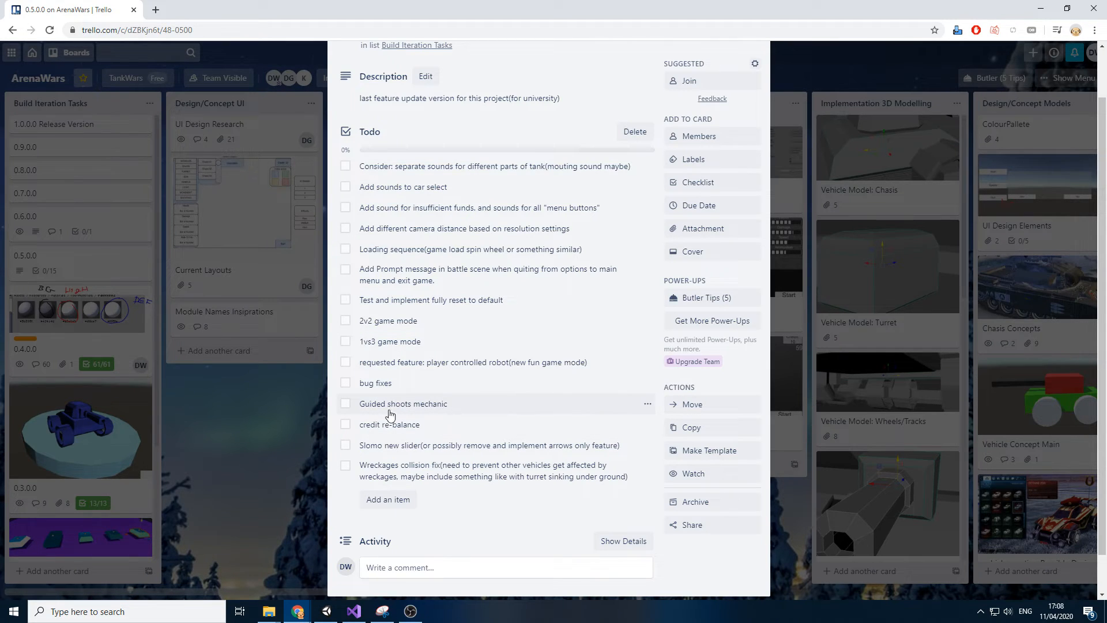
mouse_move(493, 416)
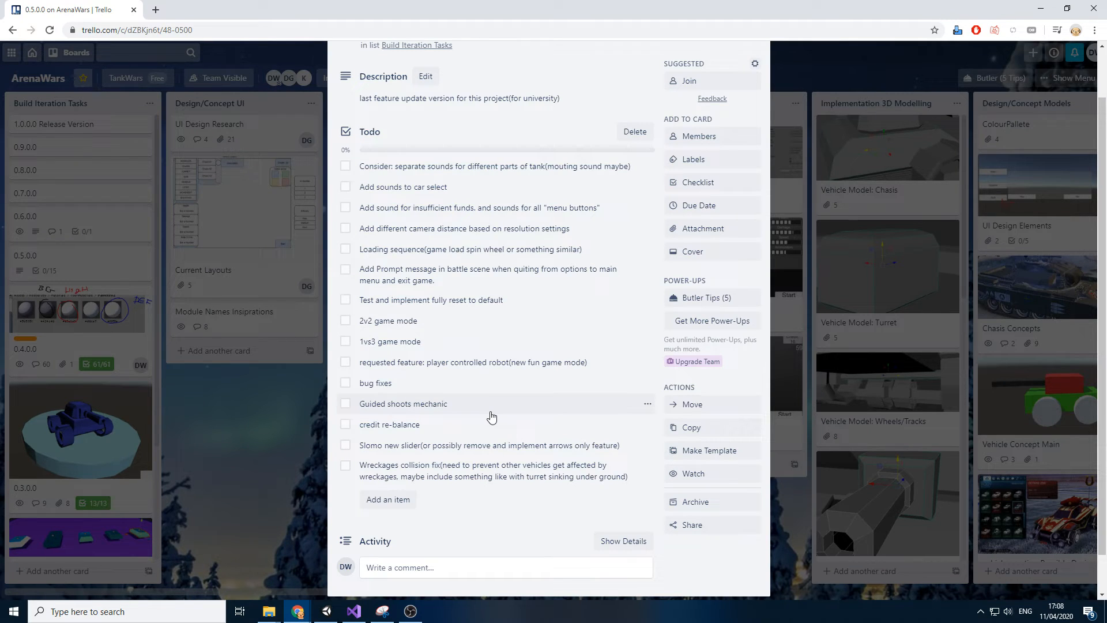
mouse_move(461, 426)
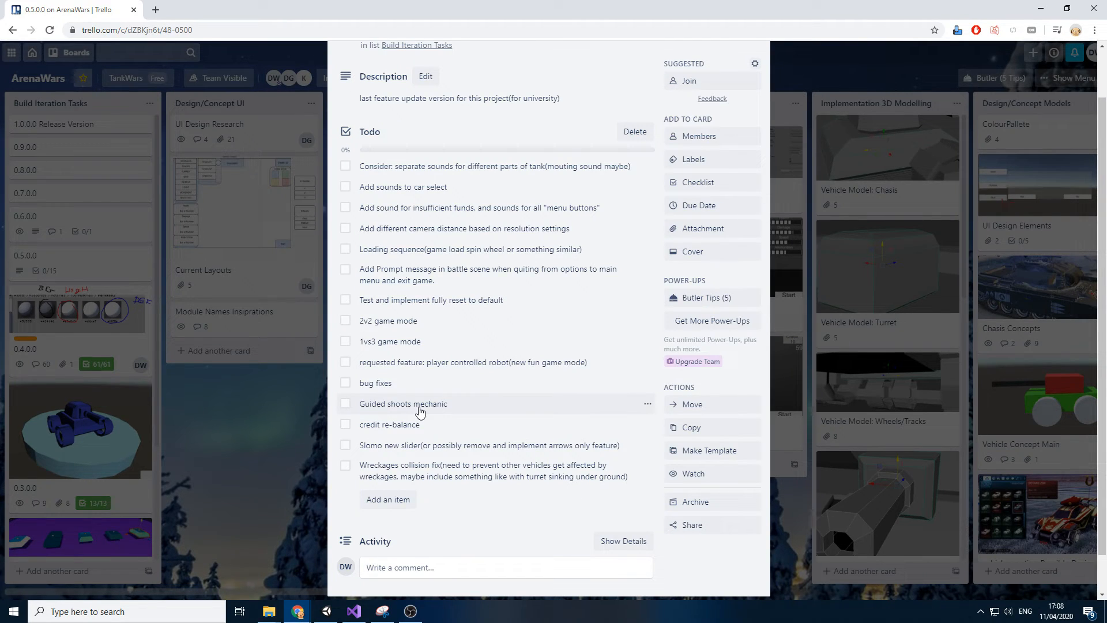
mouse_move(423, 413)
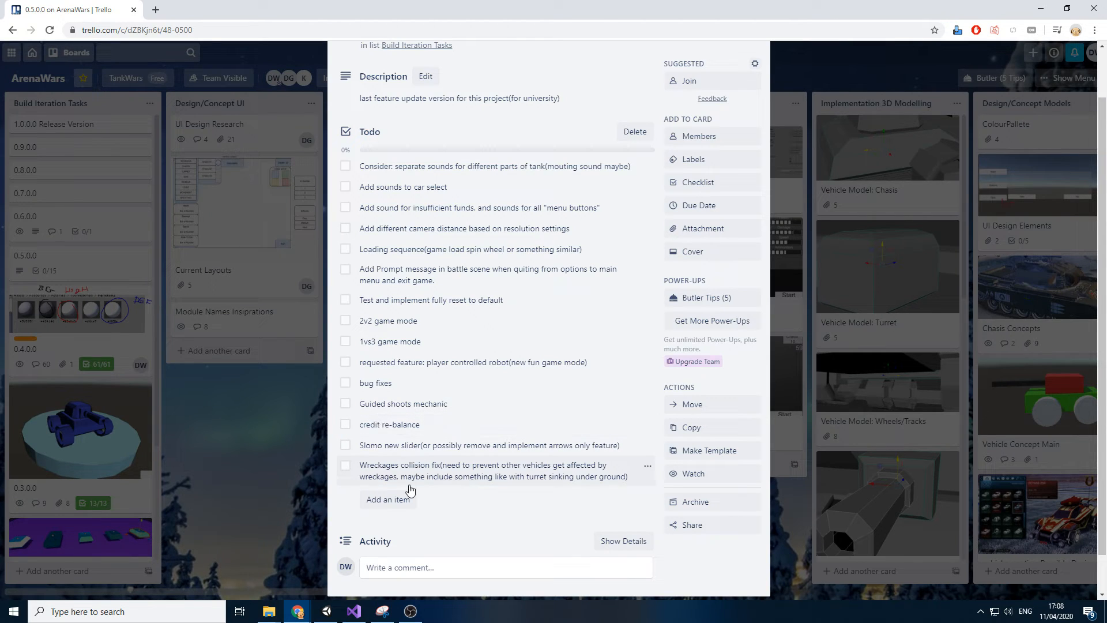
- Begin adding a new to-do item below the wreckage collision fix on 0.5.0.0
click(388, 499)
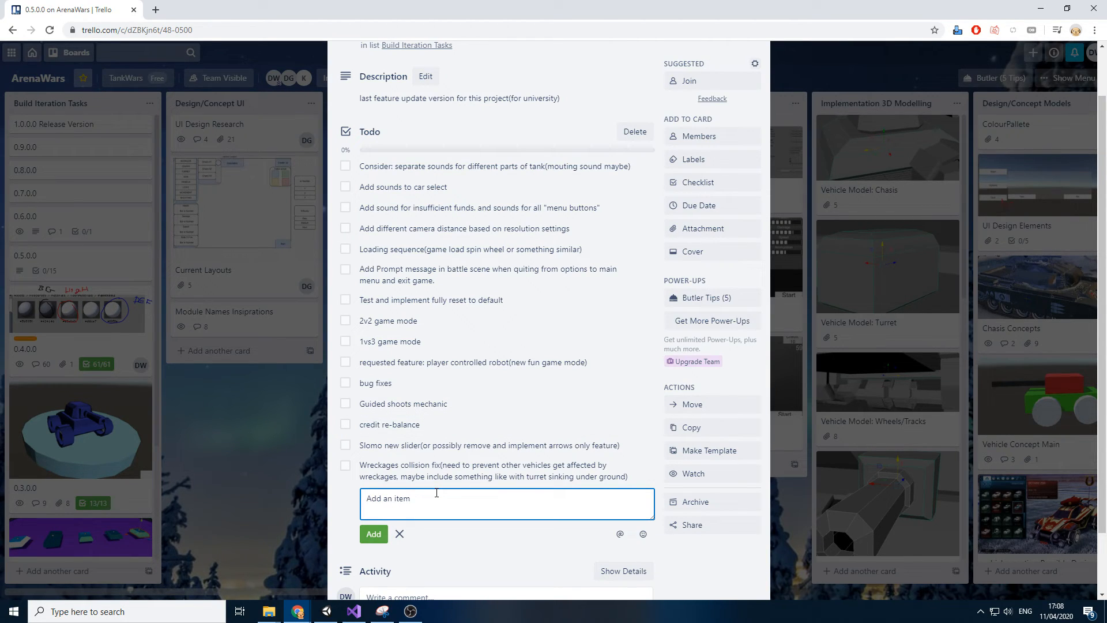
mouse_move(427, 510)
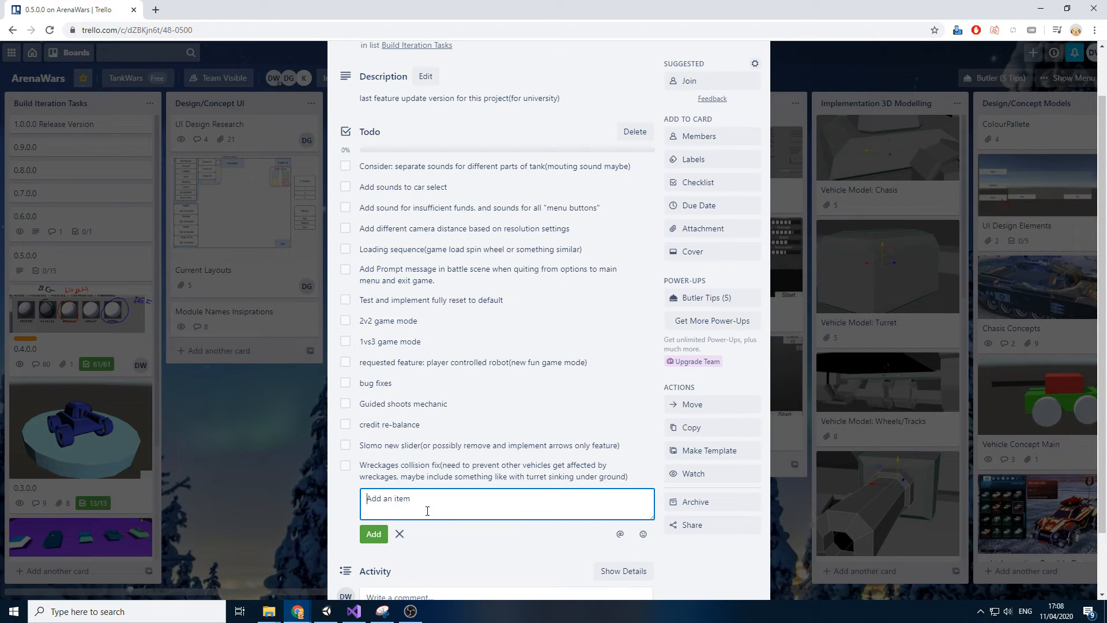
mouse_move(453, 472)
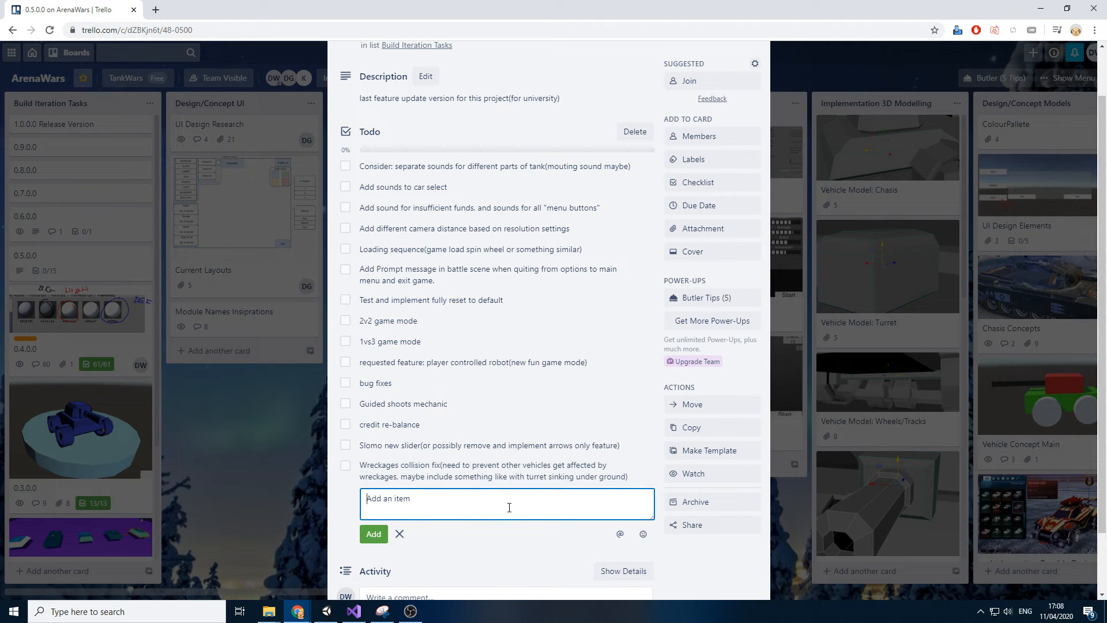
mouse_move(504, 508)
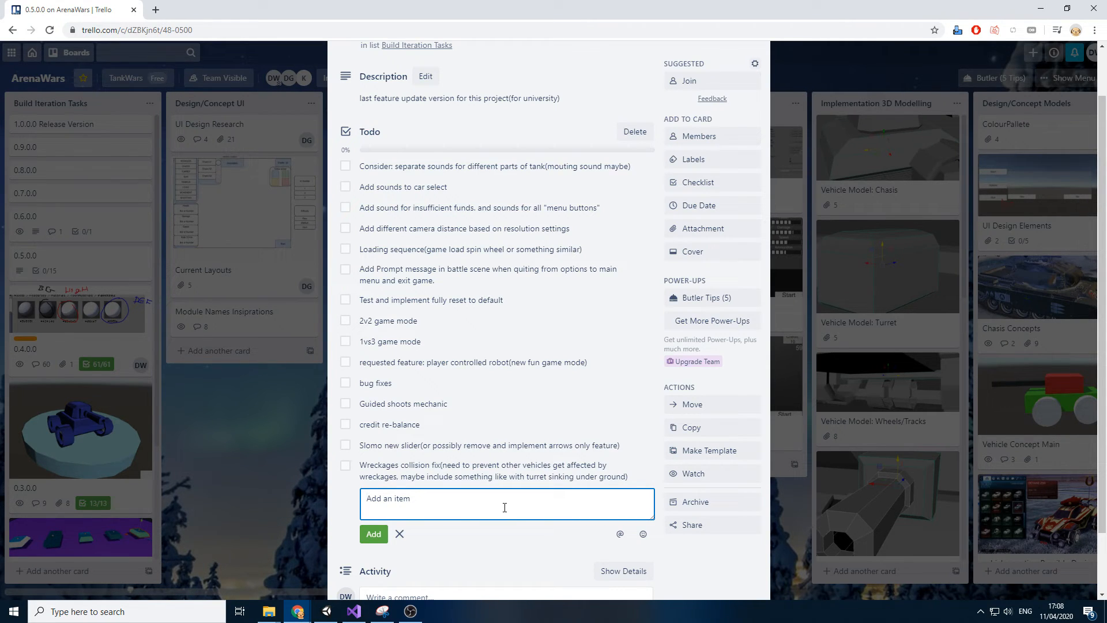
mouse_move(475, 514)
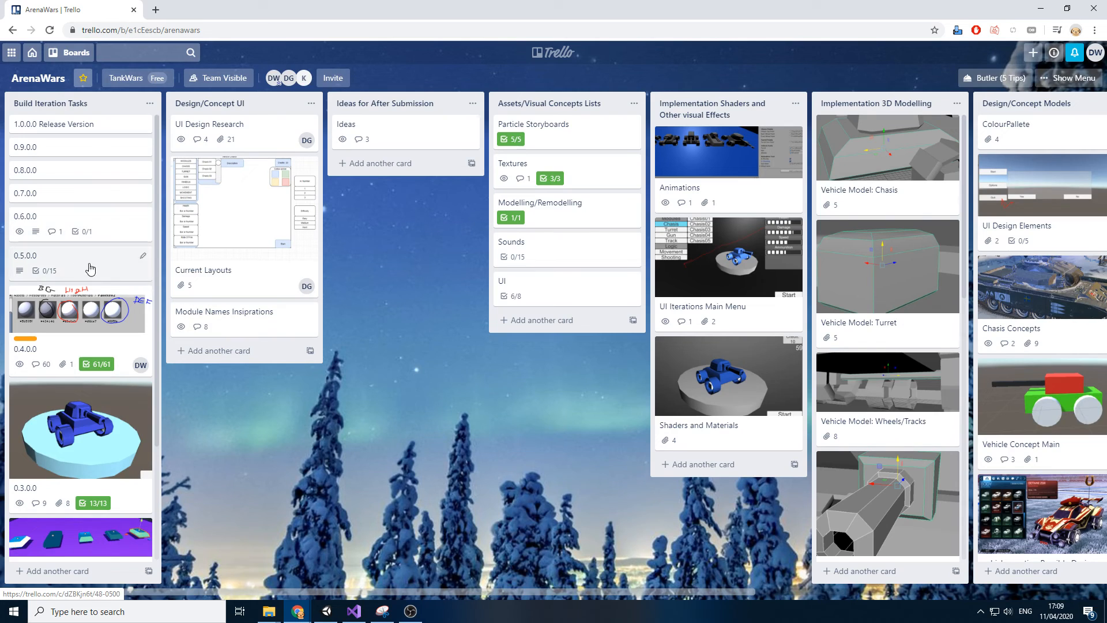
- Review the 0.6.0.0 card's language-options to-do twice, then open the 0.5.0.0 card
click(25, 216)
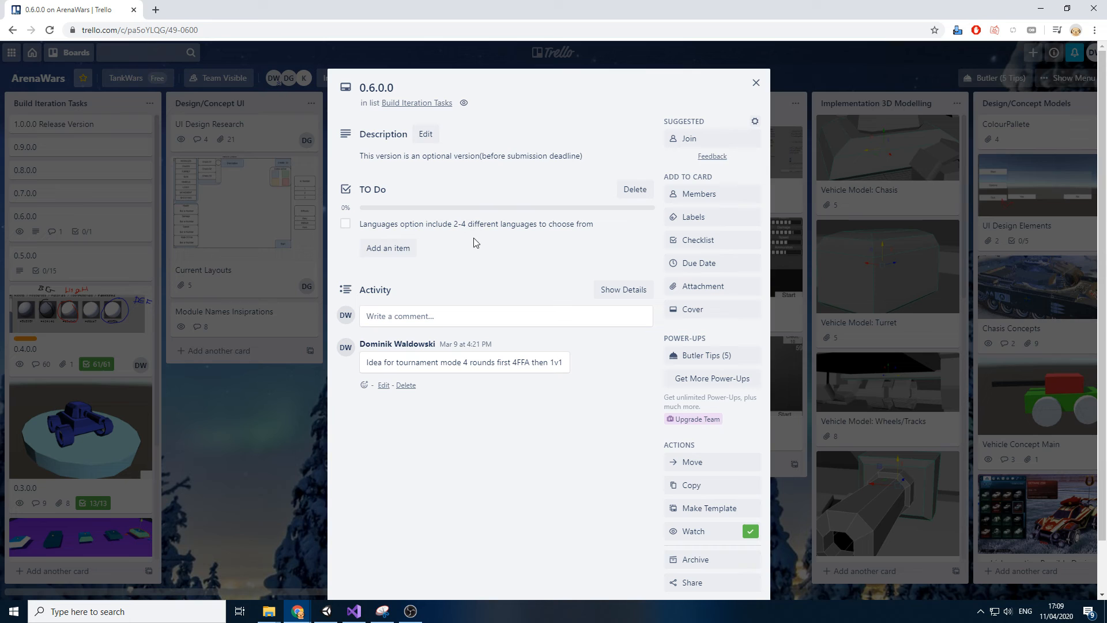
mouse_move(362, 367)
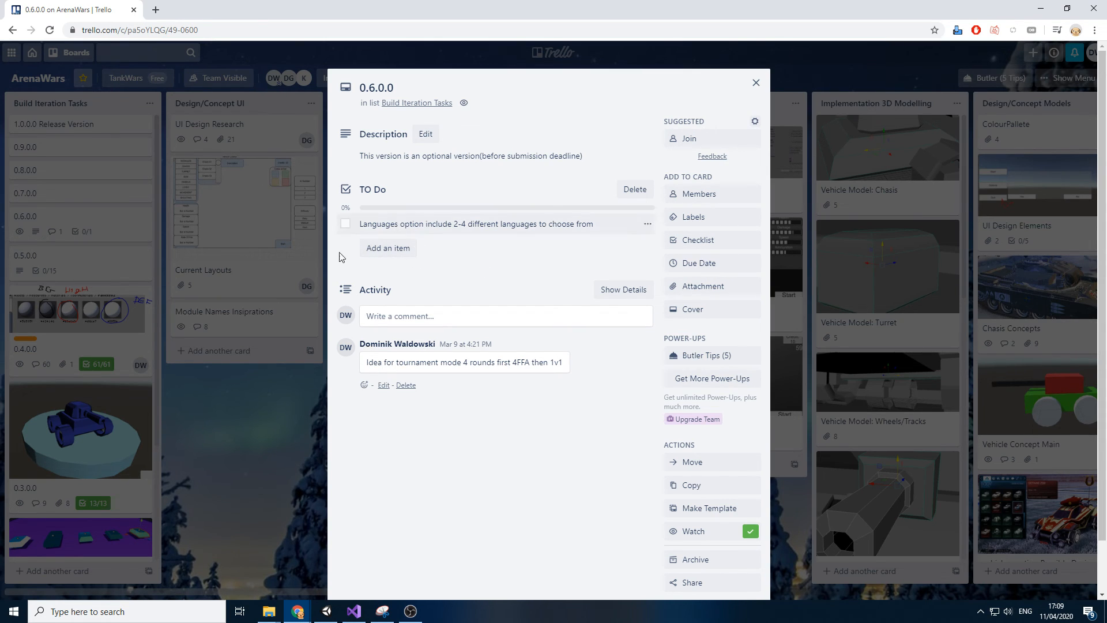
click(755, 82)
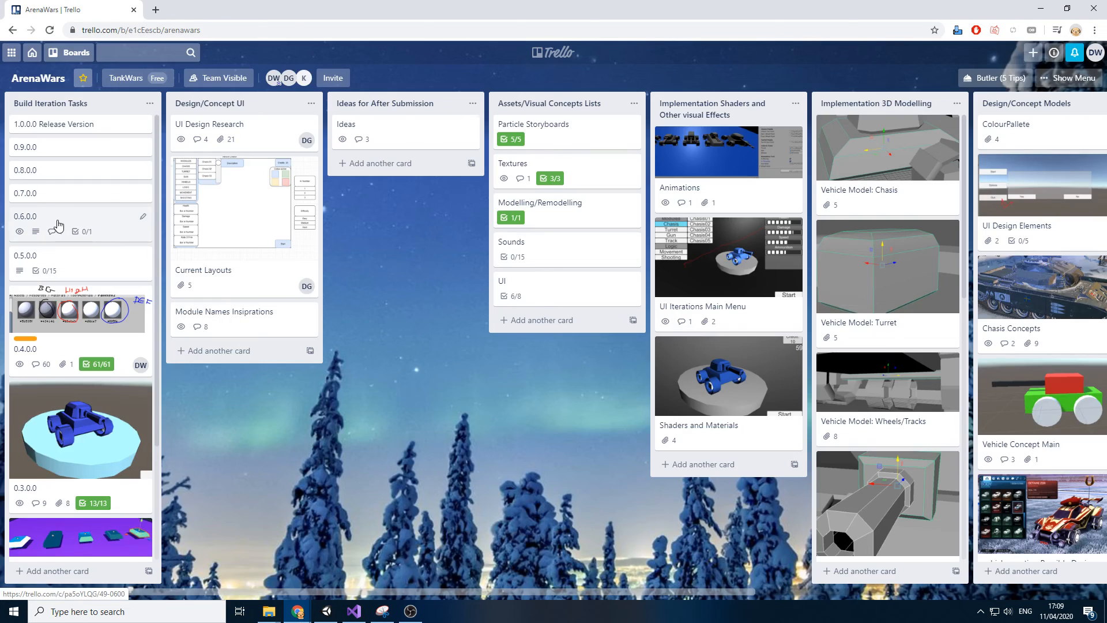
click(26, 216)
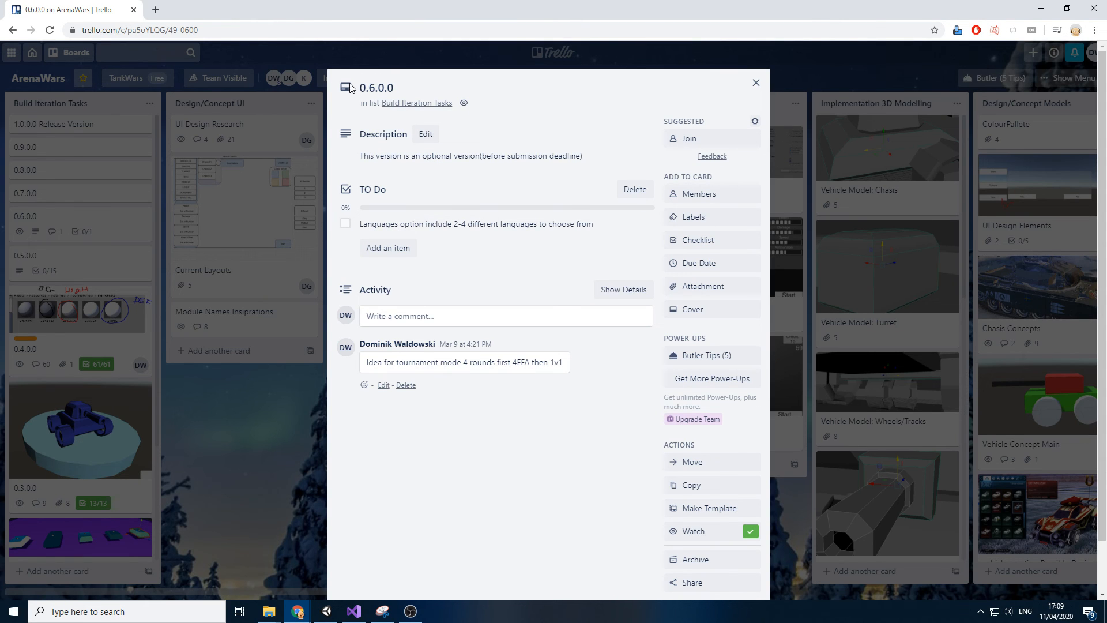
mouse_move(514, 166)
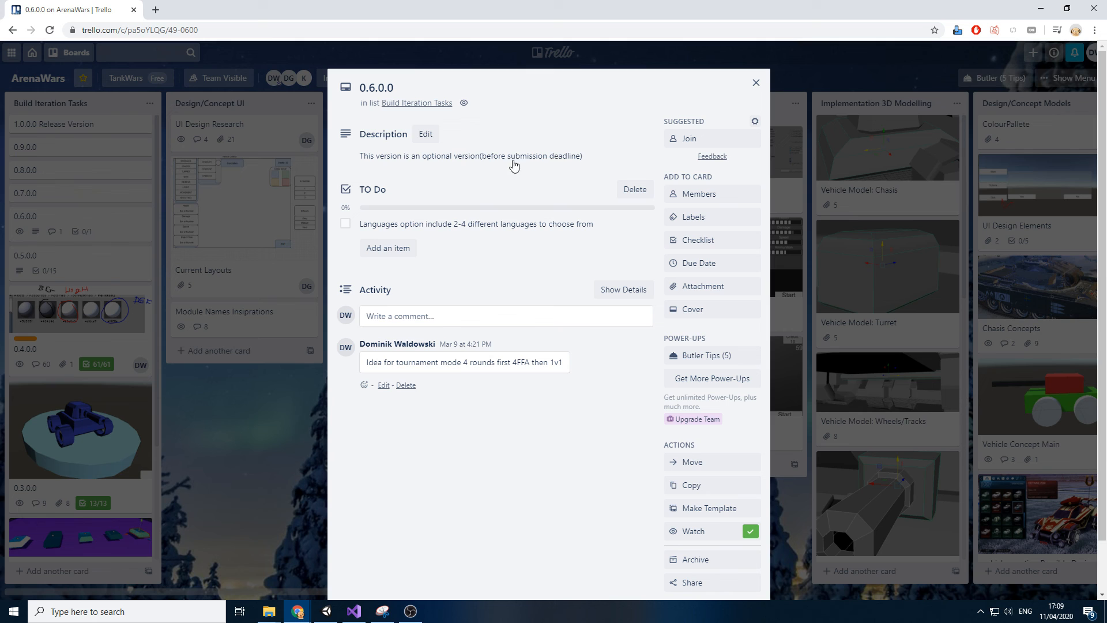
mouse_move(519, 172)
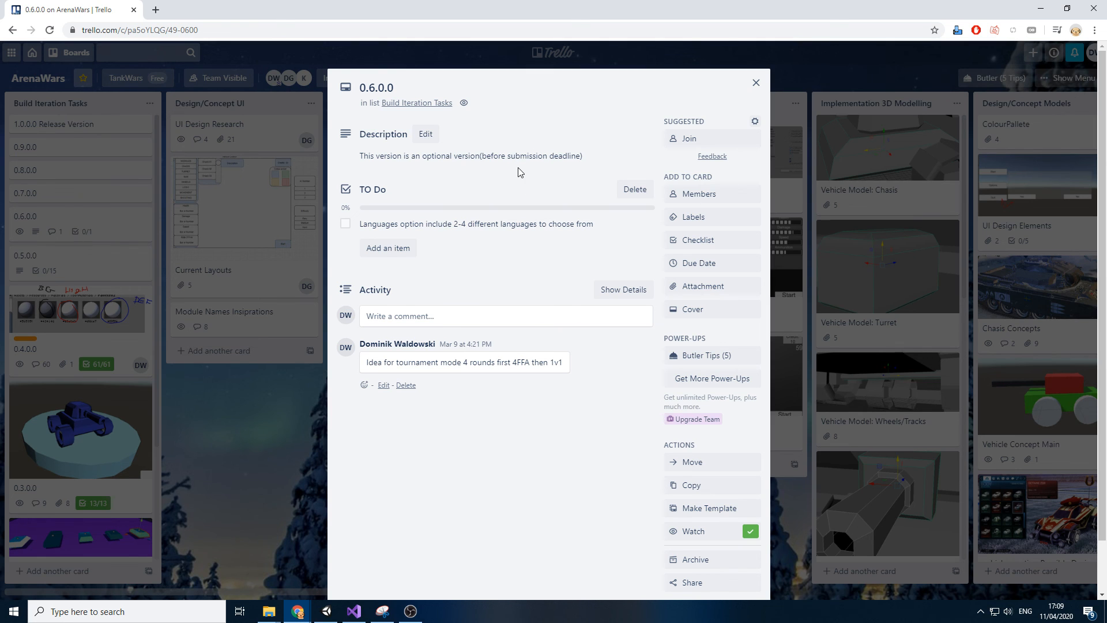
click(755, 83)
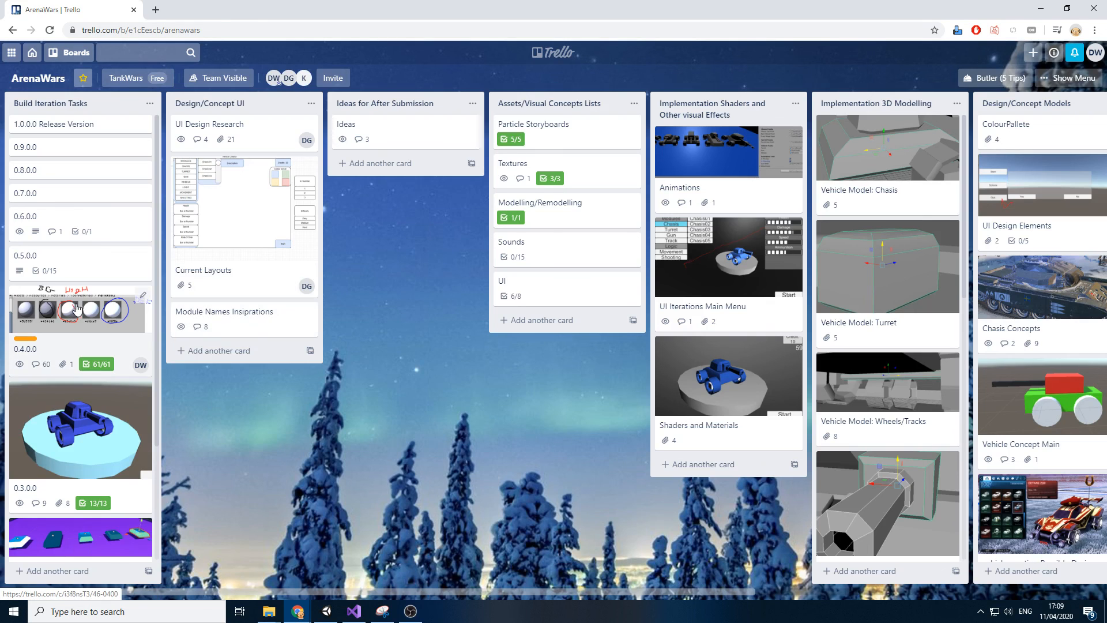
click(24, 255)
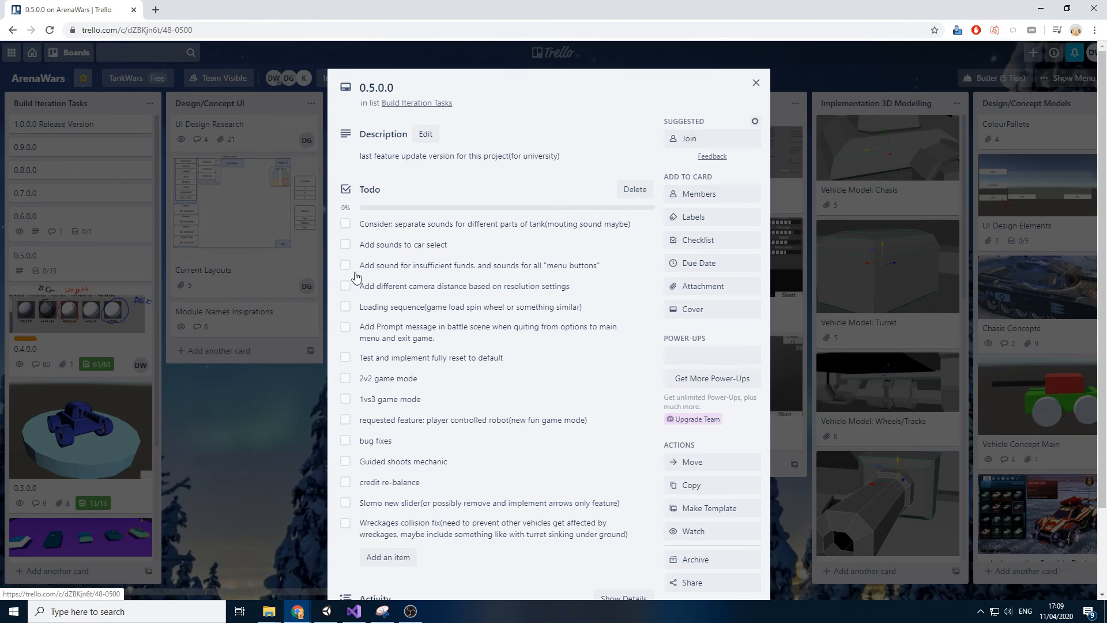